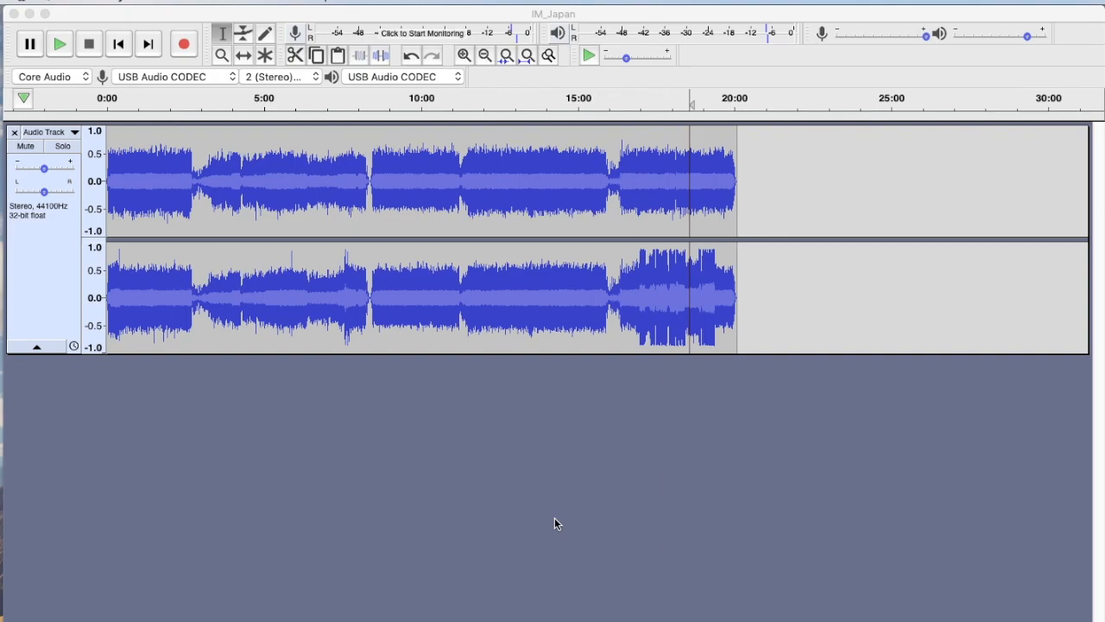
mouse_move(145, 197)
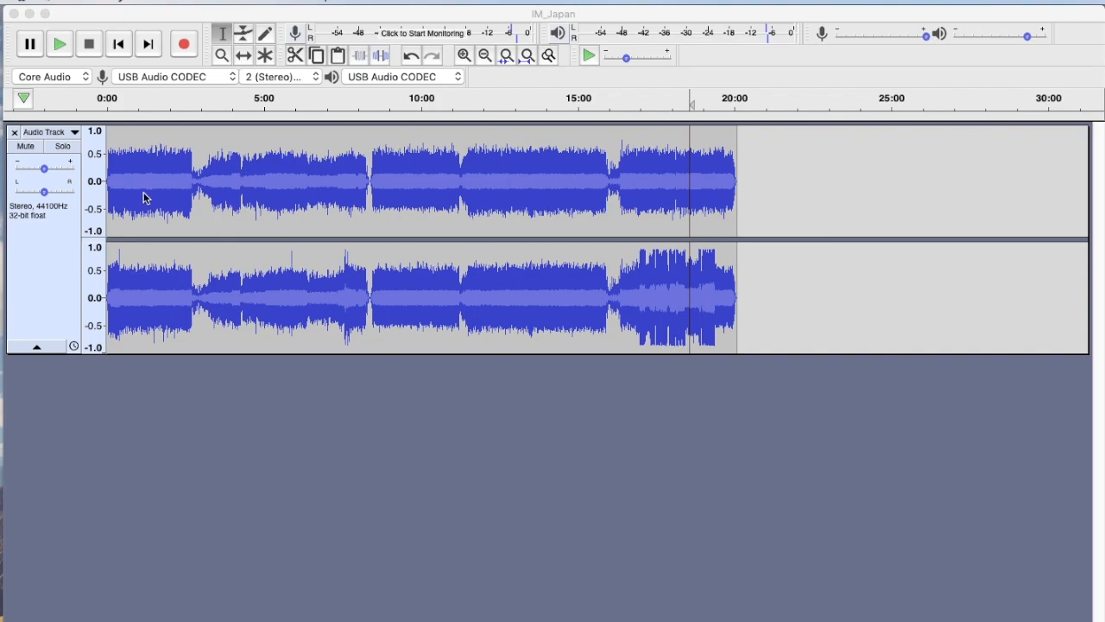
mouse_move(152, 207)
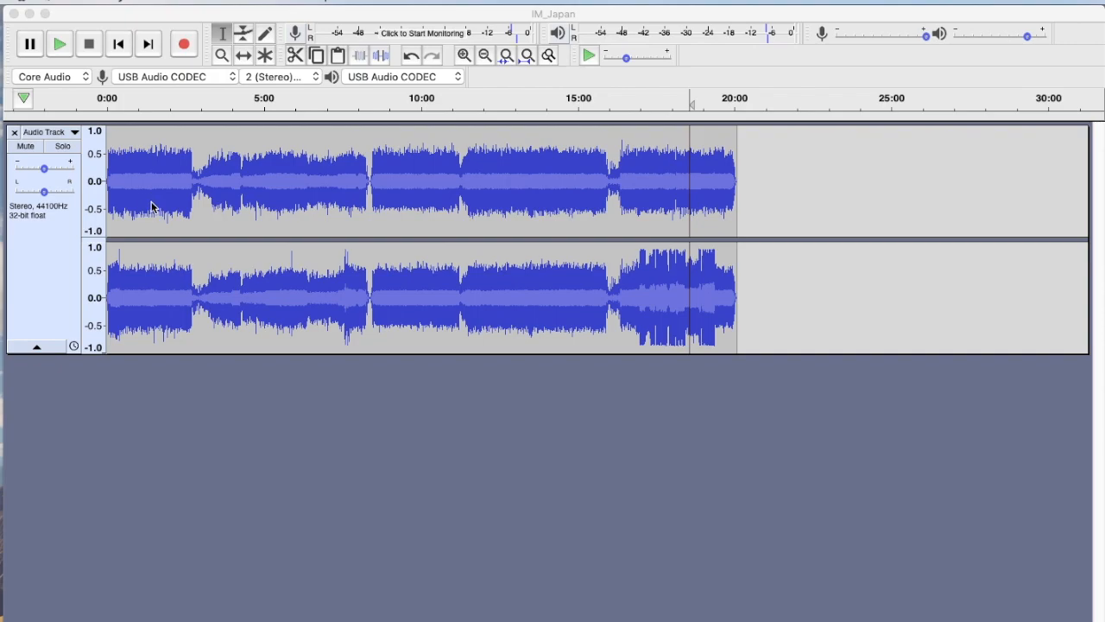
mouse_move(148, 202)
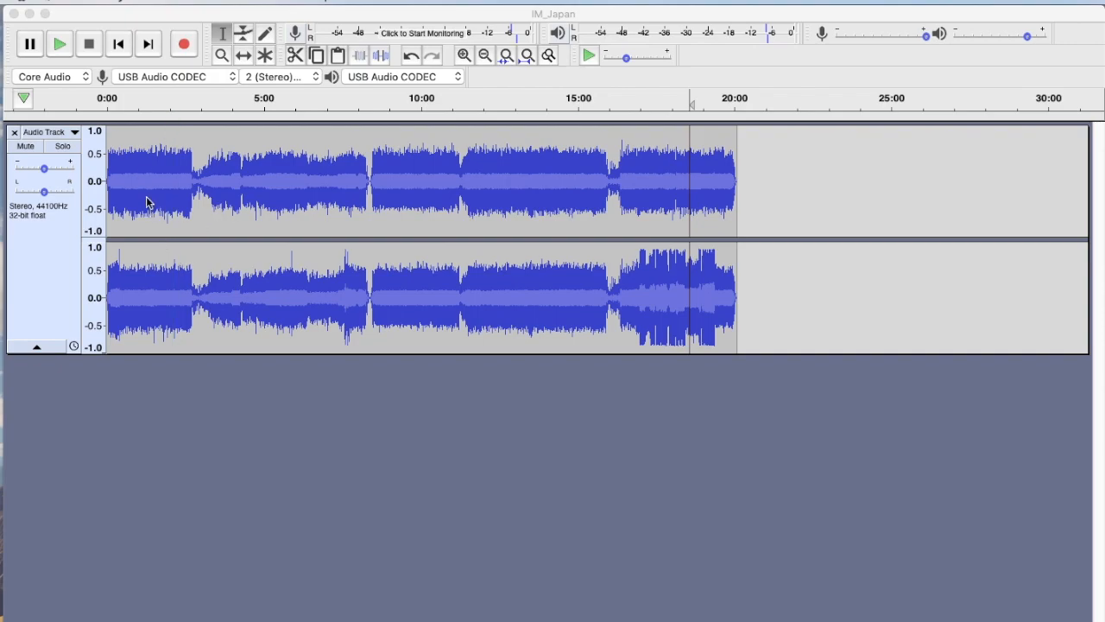
mouse_move(186, 200)
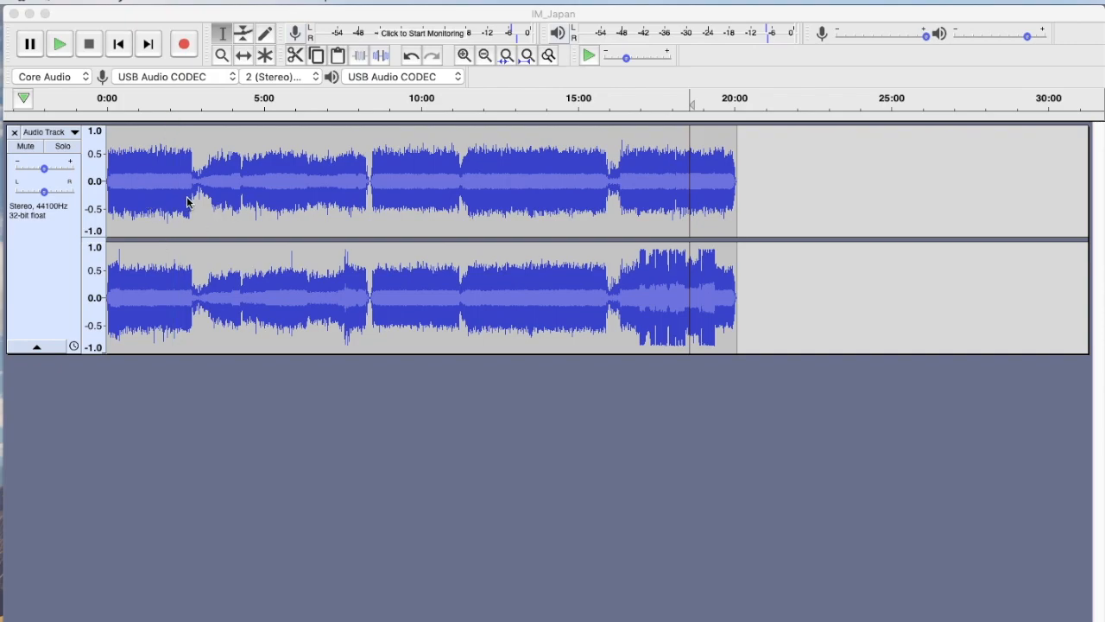
mouse_move(159, 183)
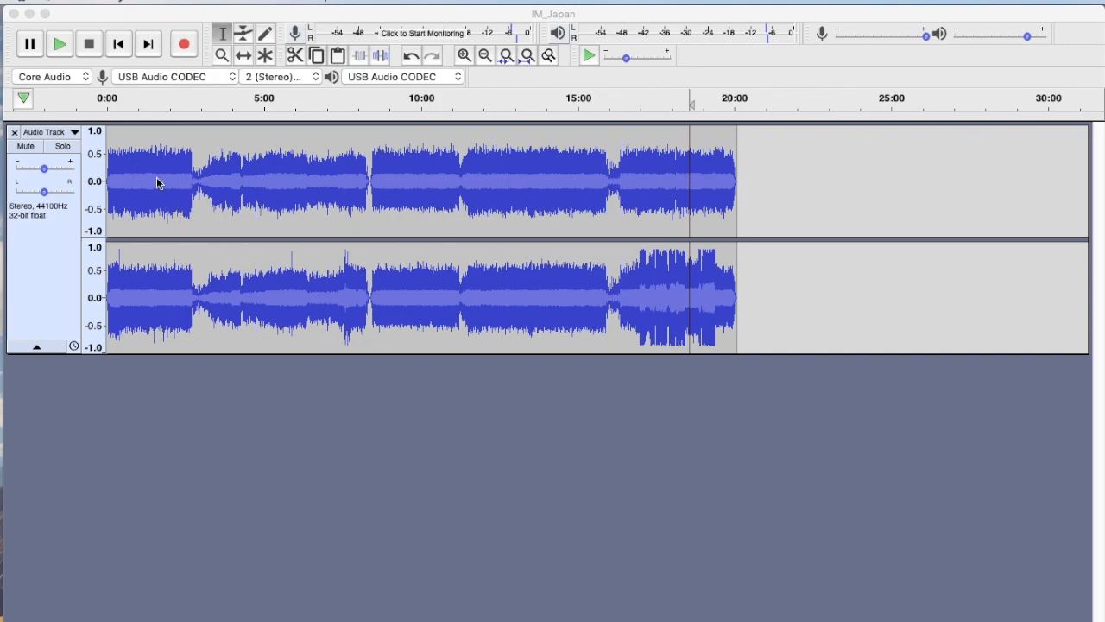
mouse_move(249, 183)
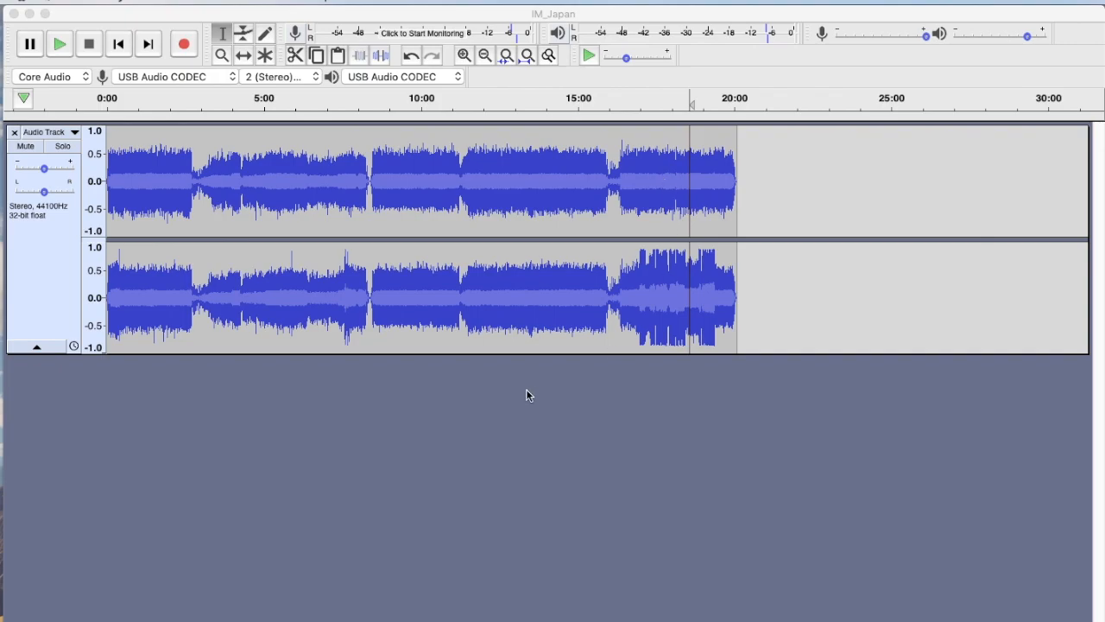
mouse_move(556, 376)
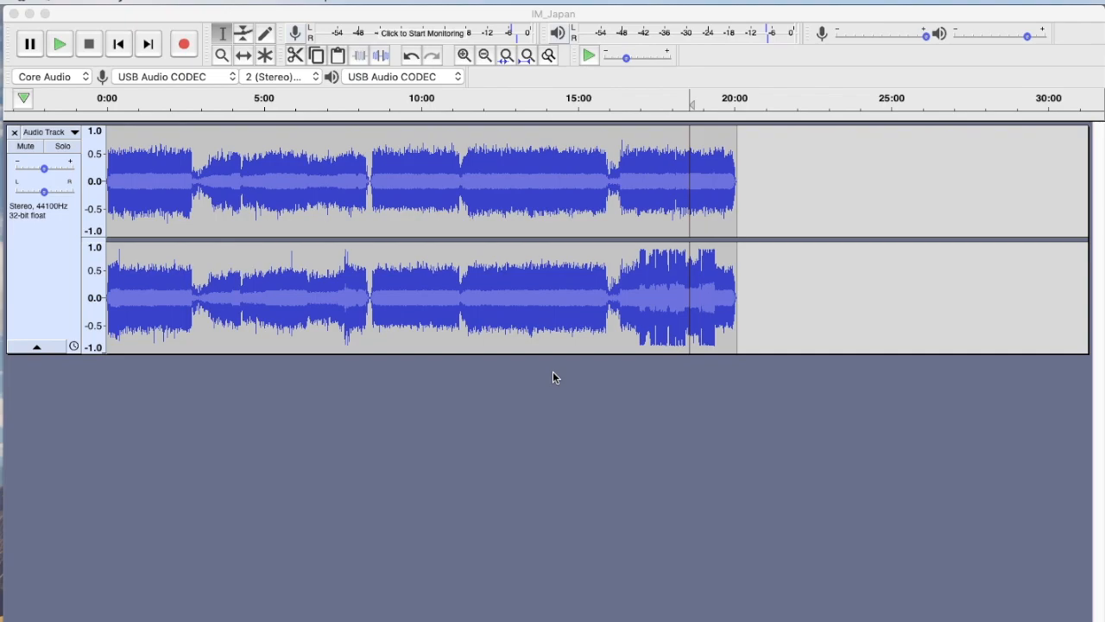
Step: Zoom the waveform to span about seven and a half minutes and mark a position near 3:00
click(207, 97)
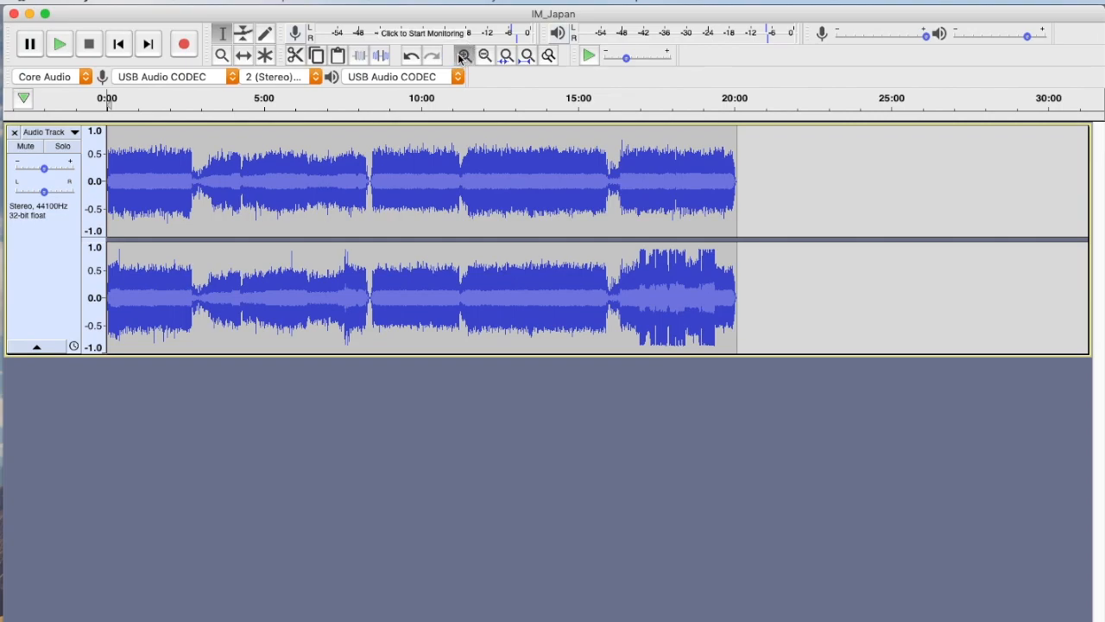
click(463, 56)
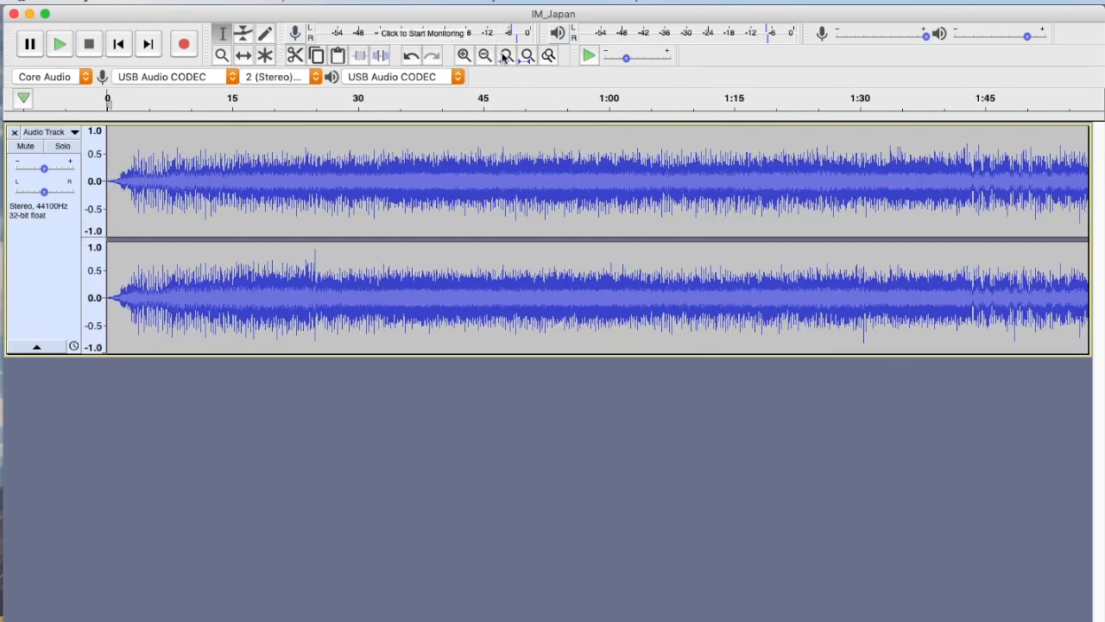
click(486, 55)
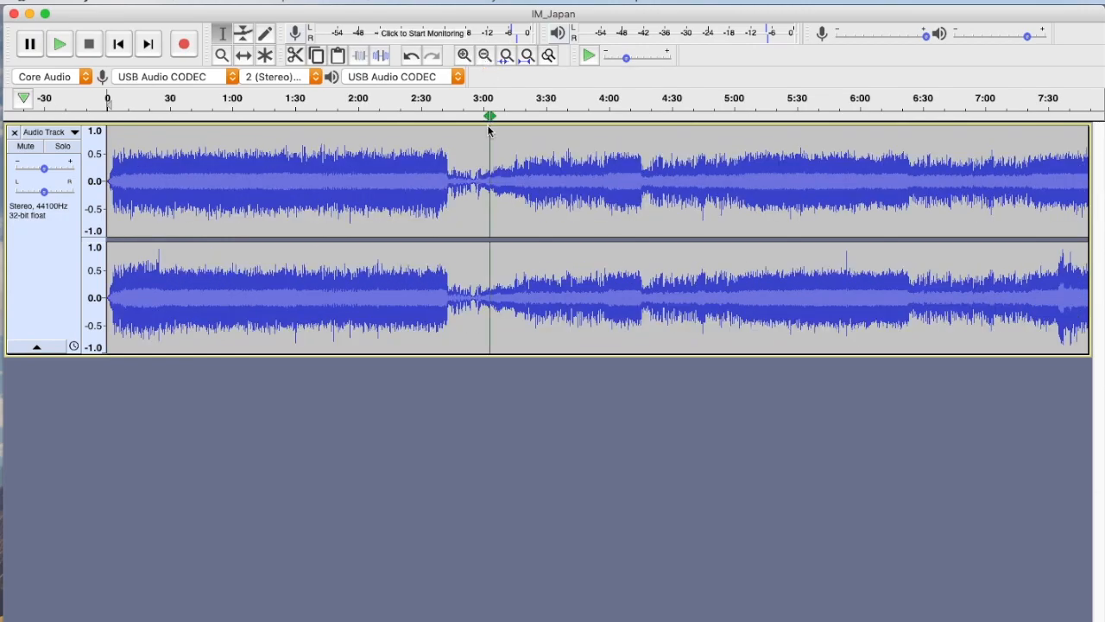
Step: Add a label at the selection via Edit > Labels, creating a label track with an empty label at the start
click(155, 4)
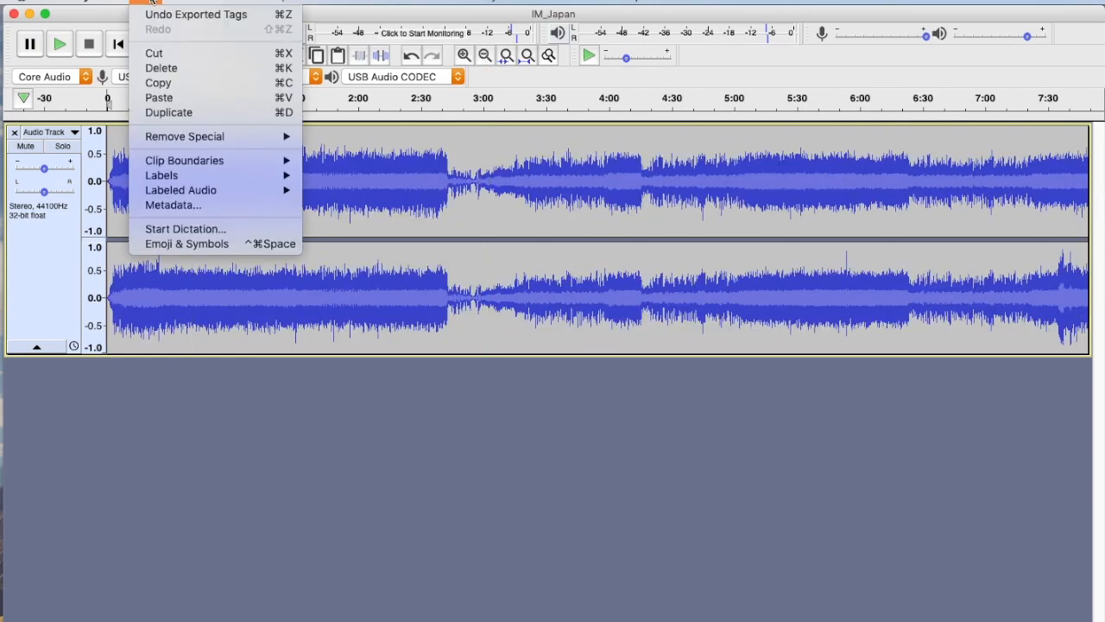
mouse_move(167, 159)
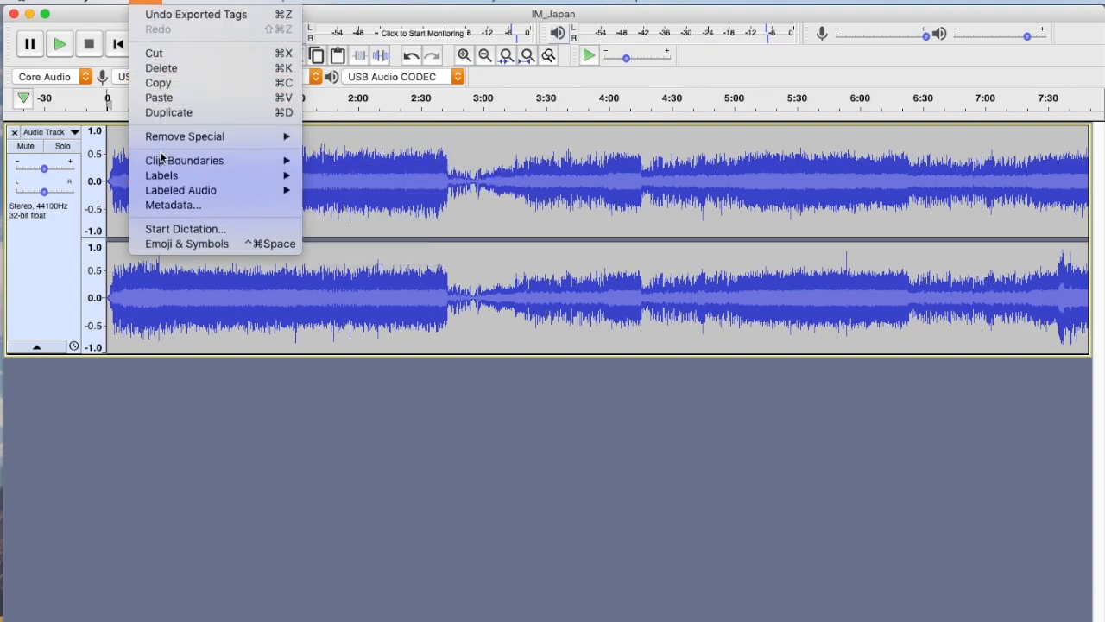
mouse_move(162, 176)
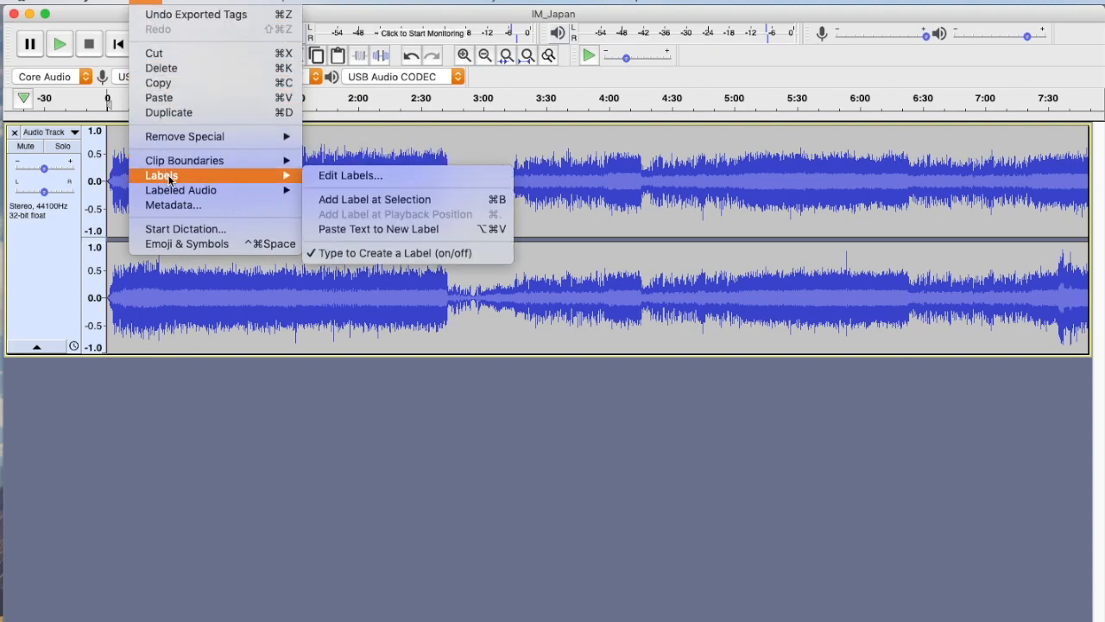
mouse_move(375, 200)
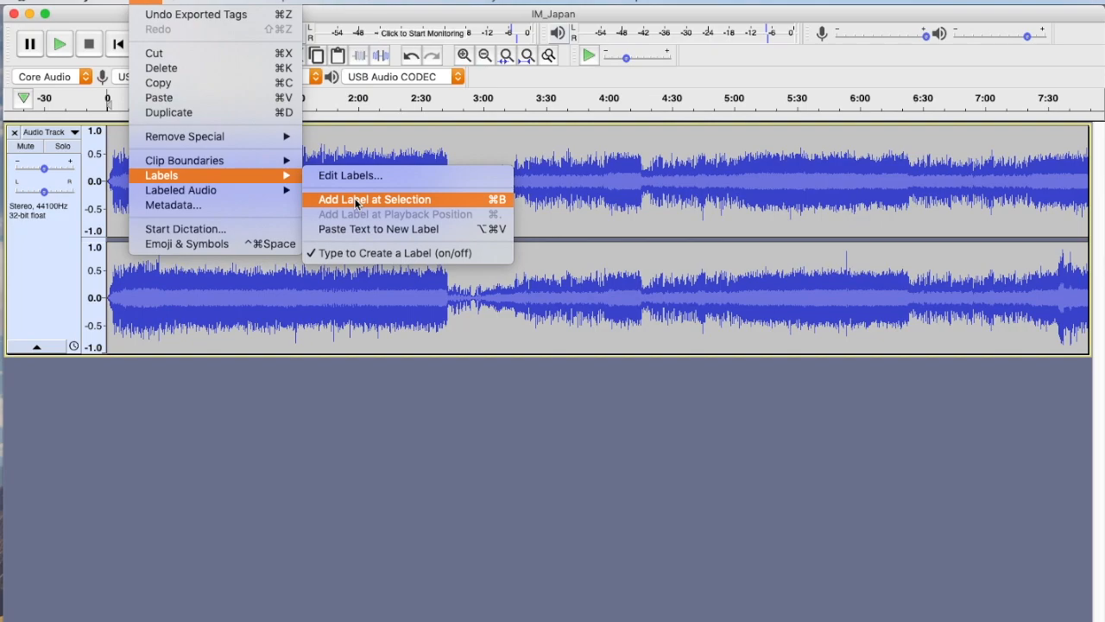
mouse_move(504, 207)
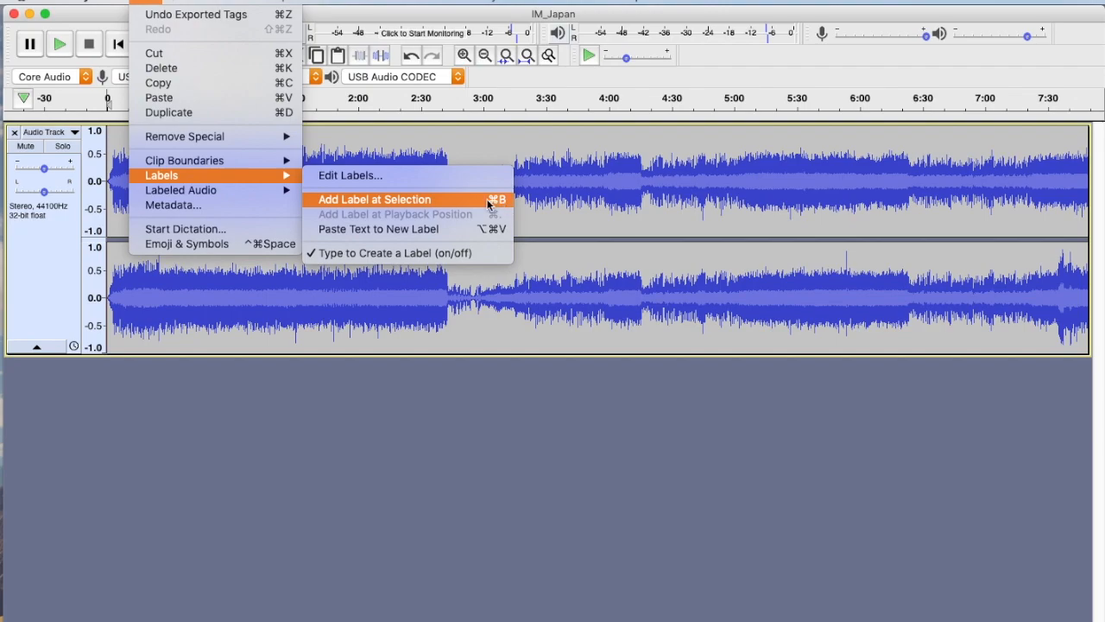
click(374, 200)
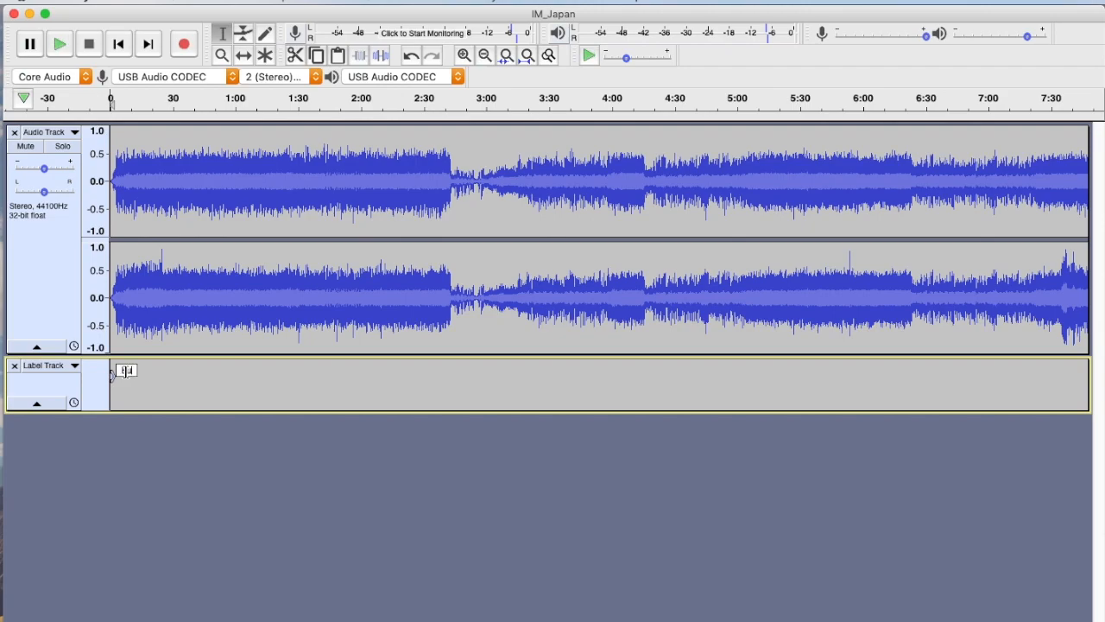
Step: Name the label at the start of the recording 'Running Free'
text(Running Fre)
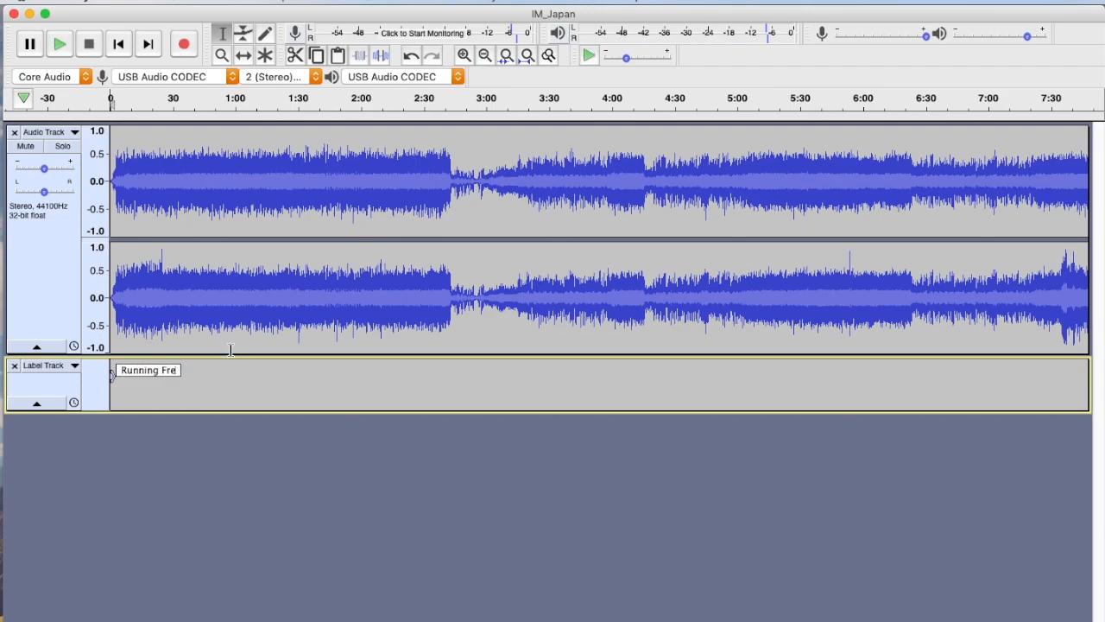
text(!)
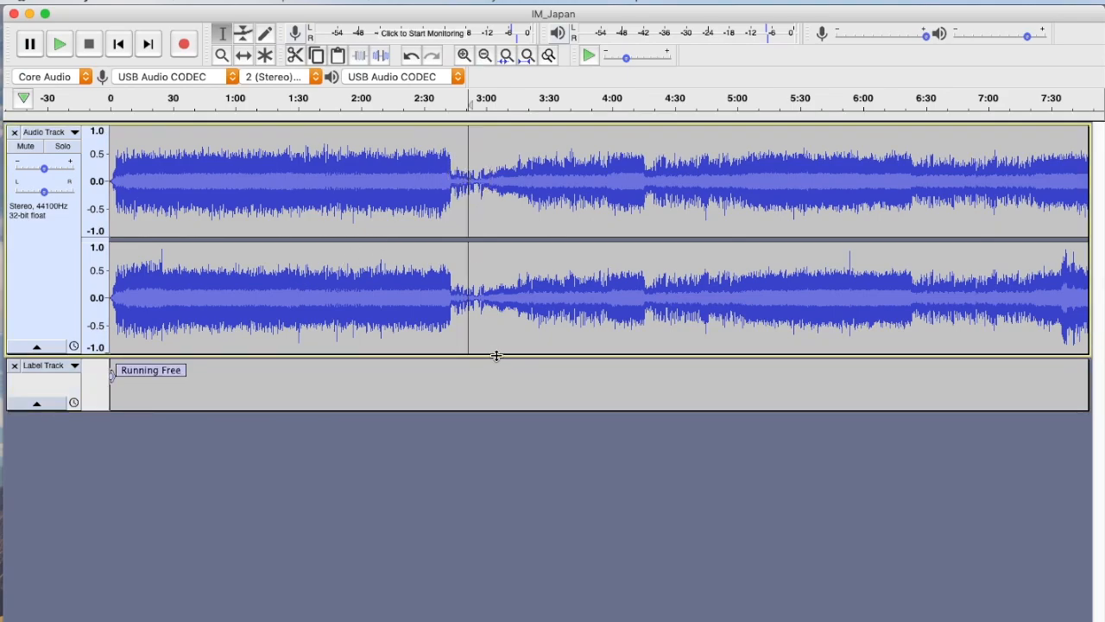
mouse_move(477, 249)
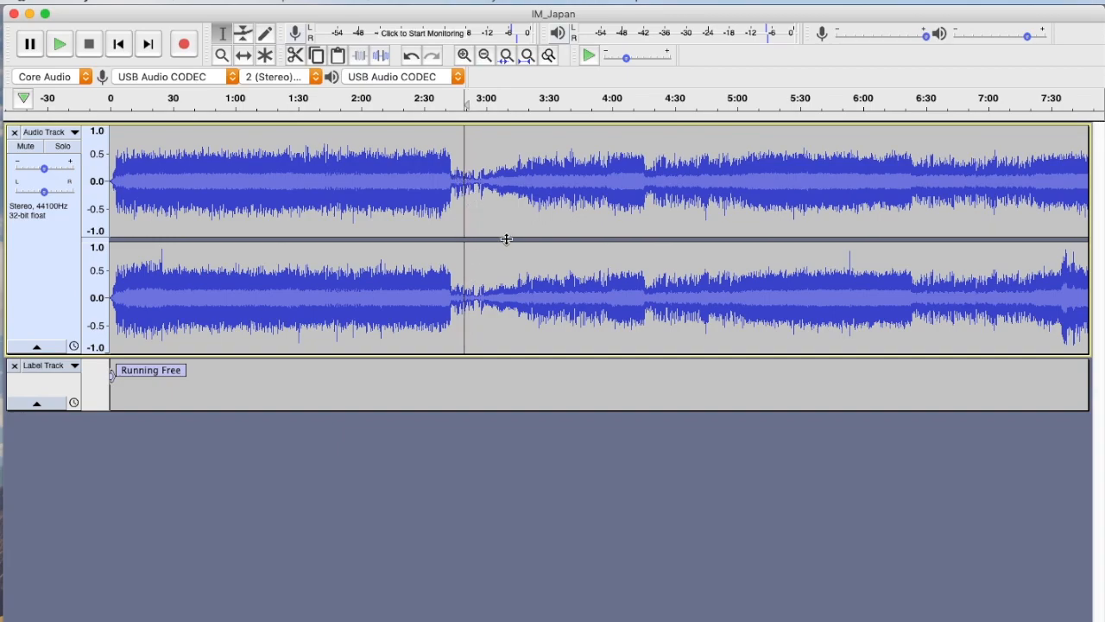
mouse_move(556, 263)
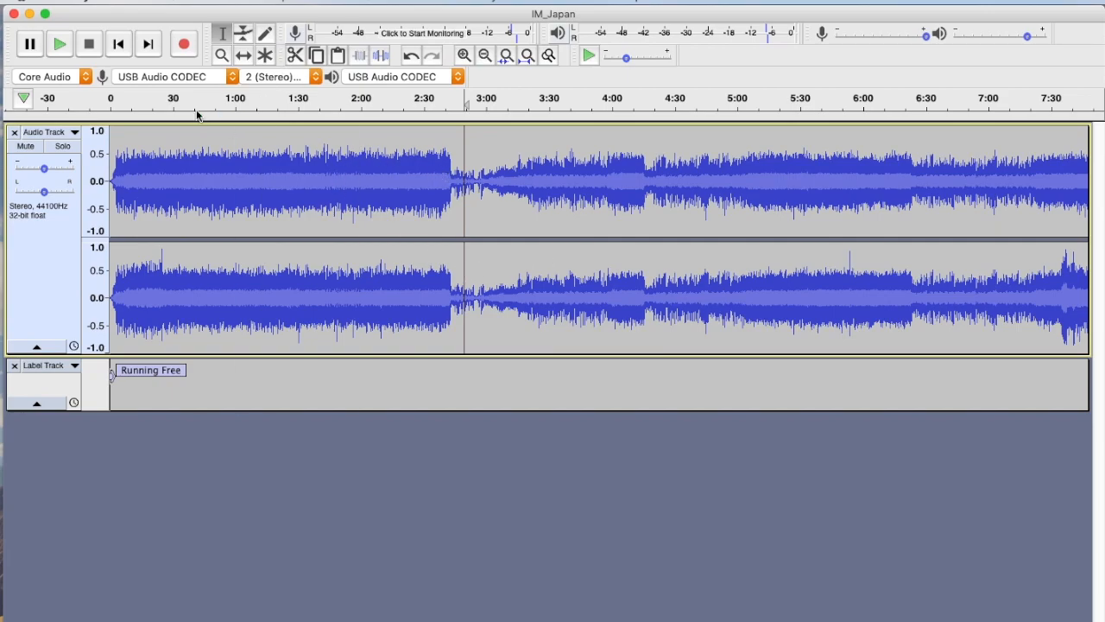
Step: Play and zoom to locate the song break near 2:45 and place the position there
click(117, 45)
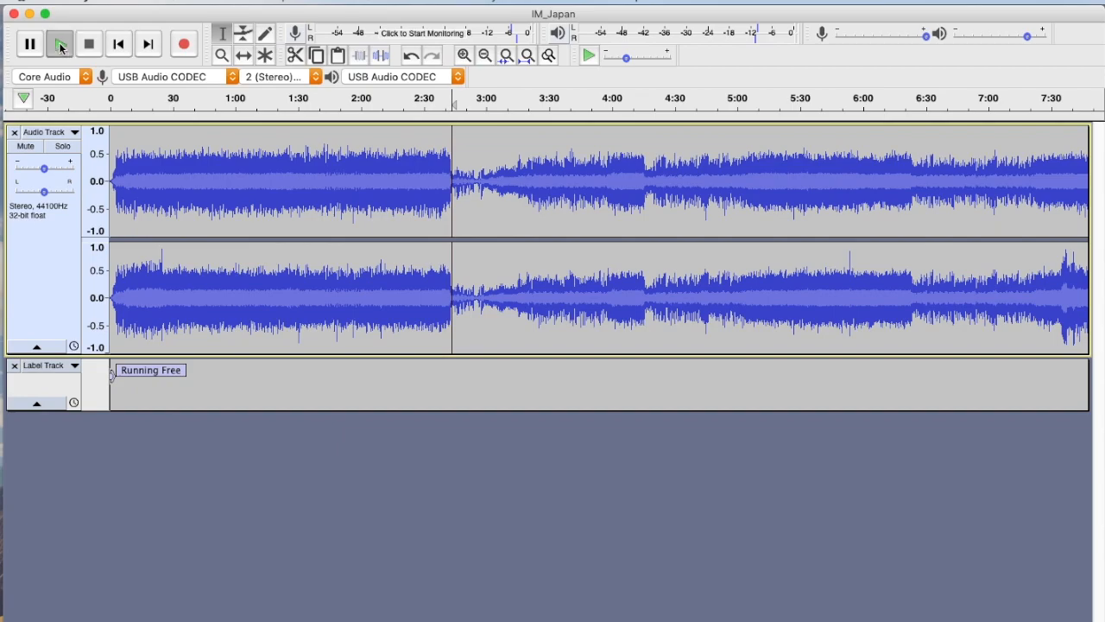
click(58, 44)
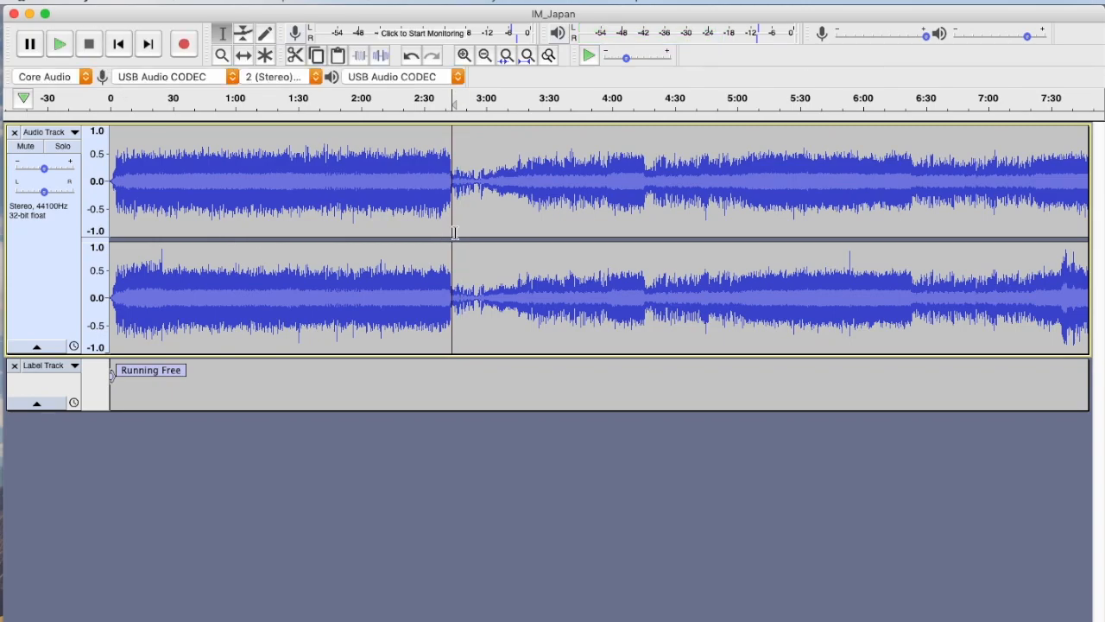
mouse_move(466, 190)
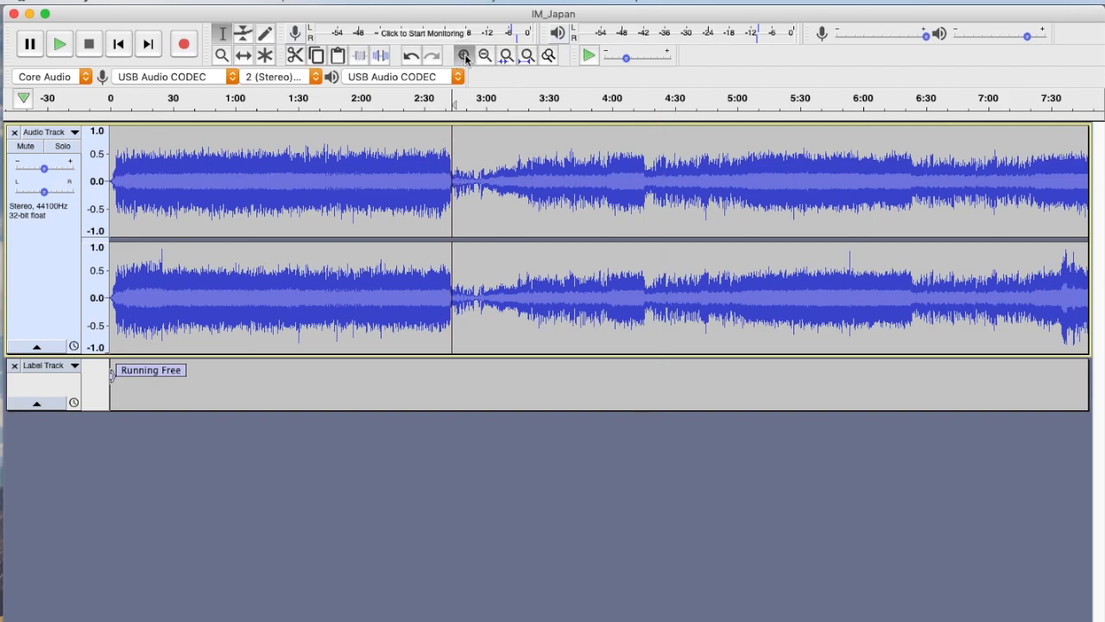
click(463, 54)
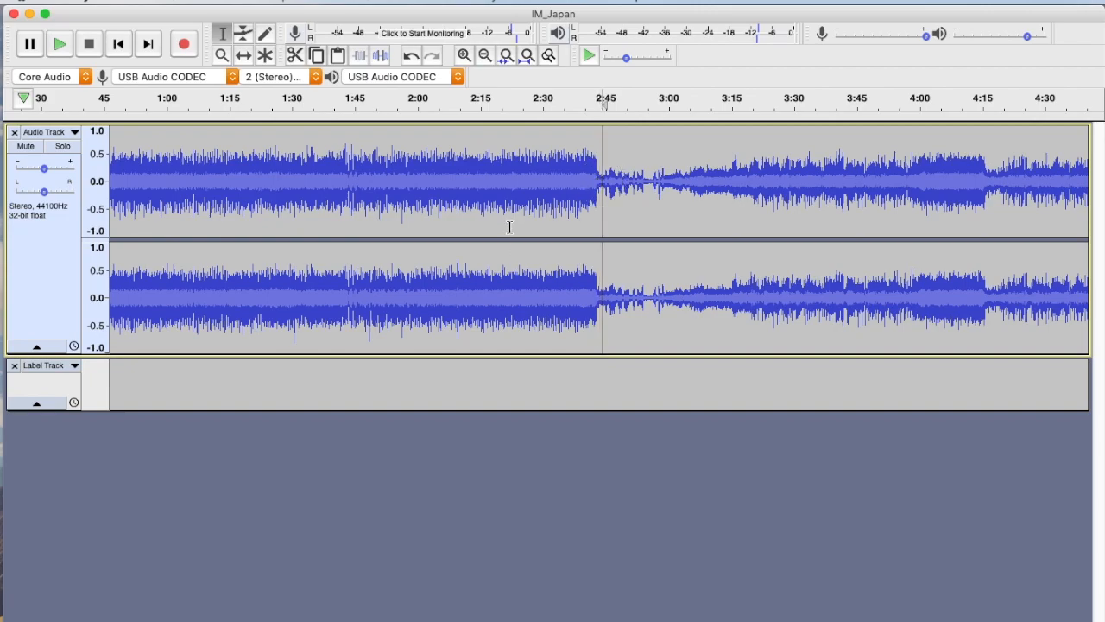
click(59, 43)
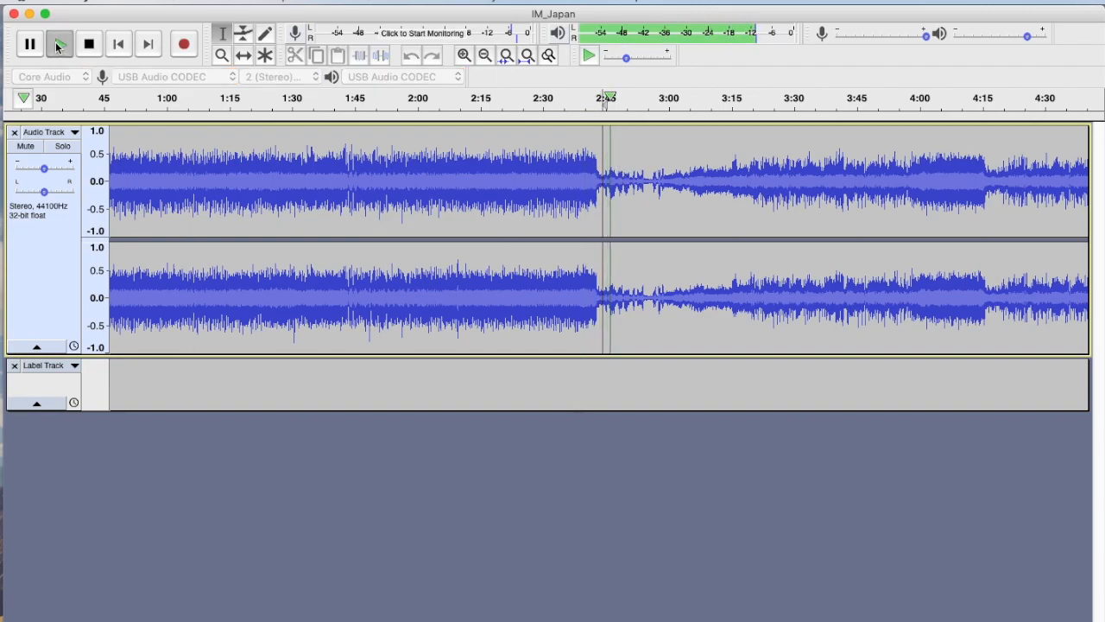
click(59, 44)
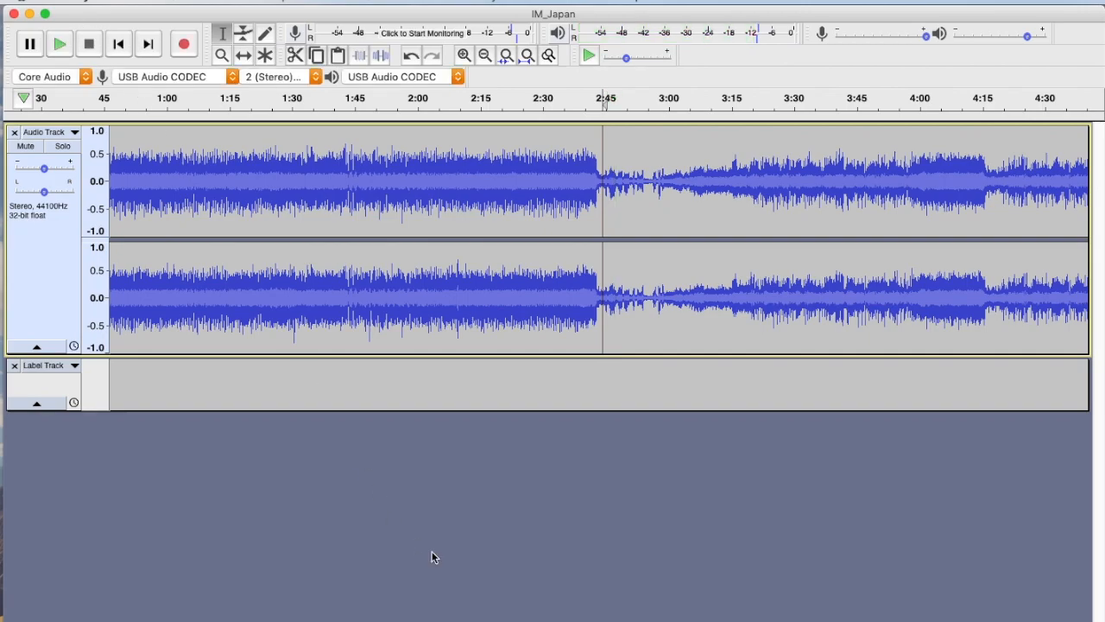
Step: Add a second label 'Remember Tomorrow' at the 2:45 break and zoom out
click(601, 383)
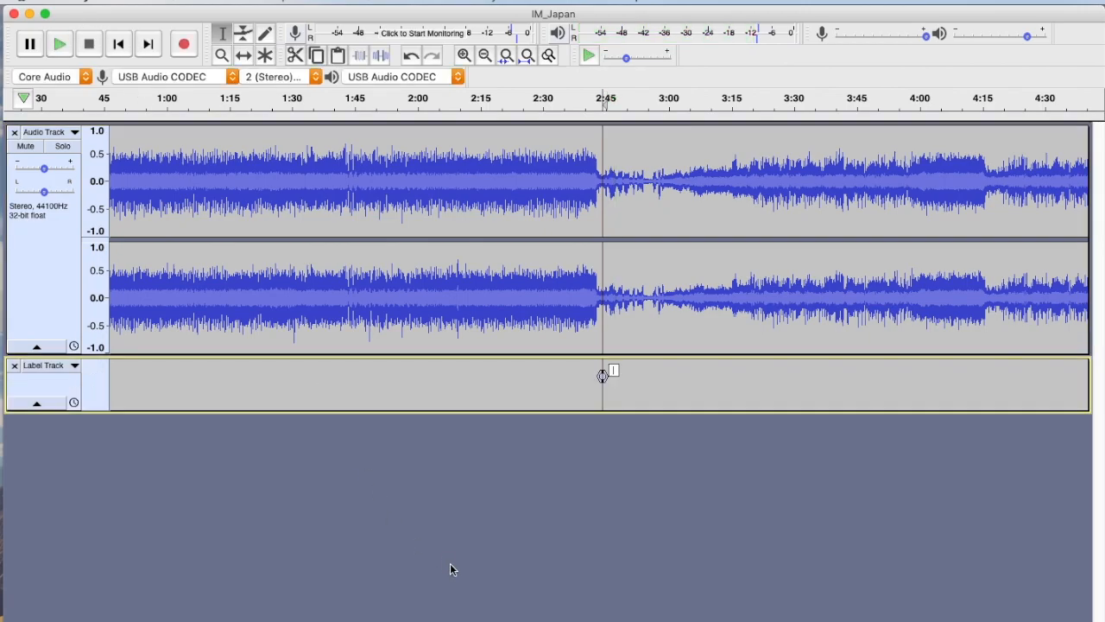
click(59, 44)
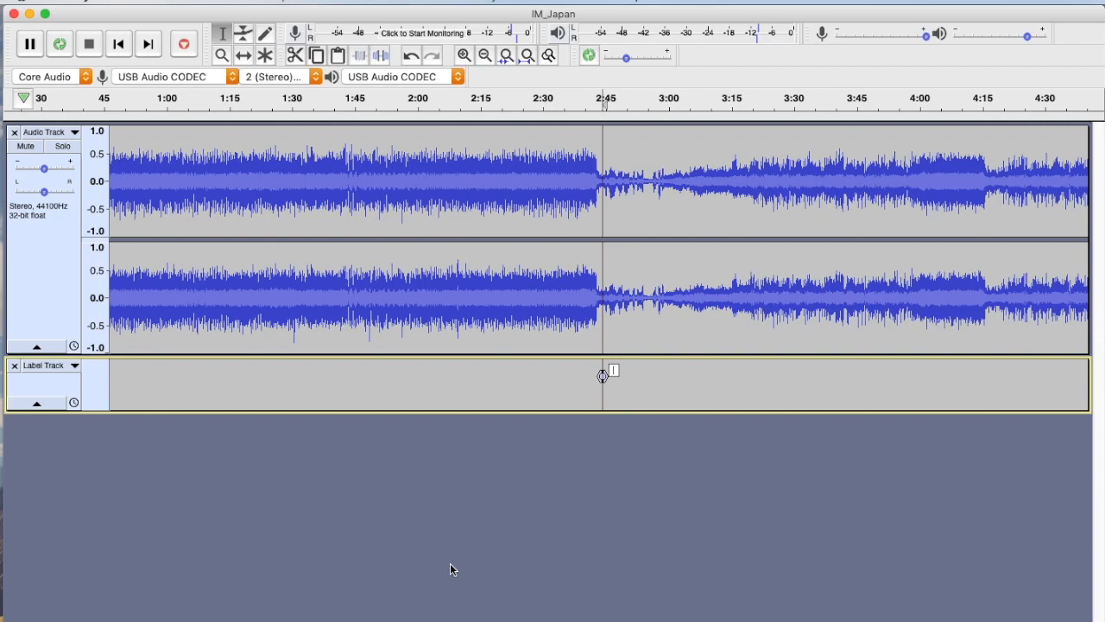
text(Remember Tomorrow)
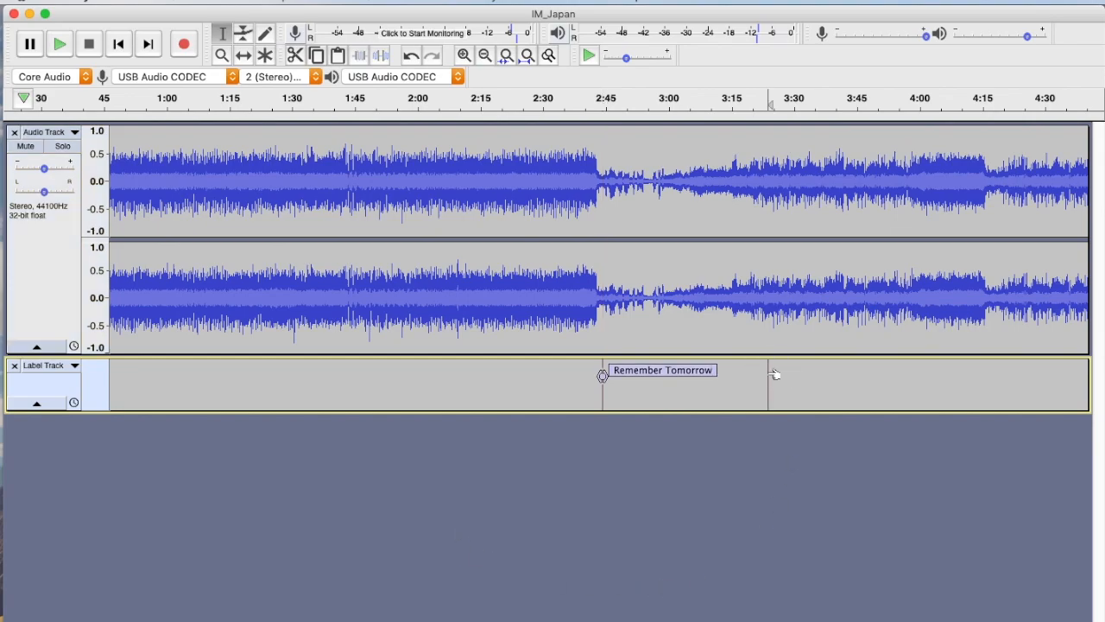
mouse_move(528, 307)
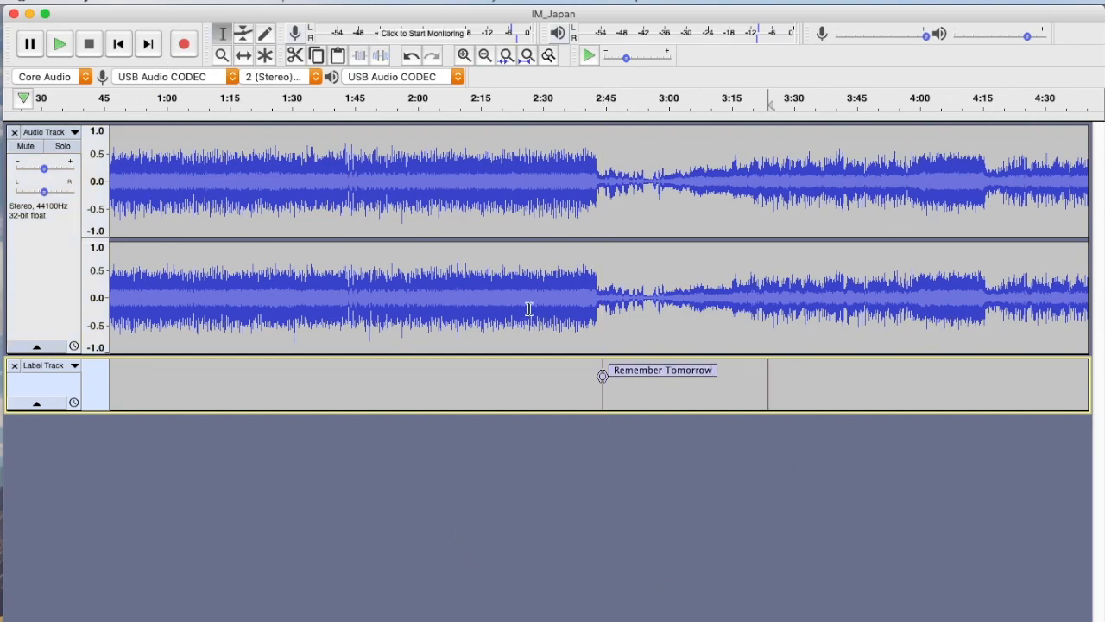
click(485, 55)
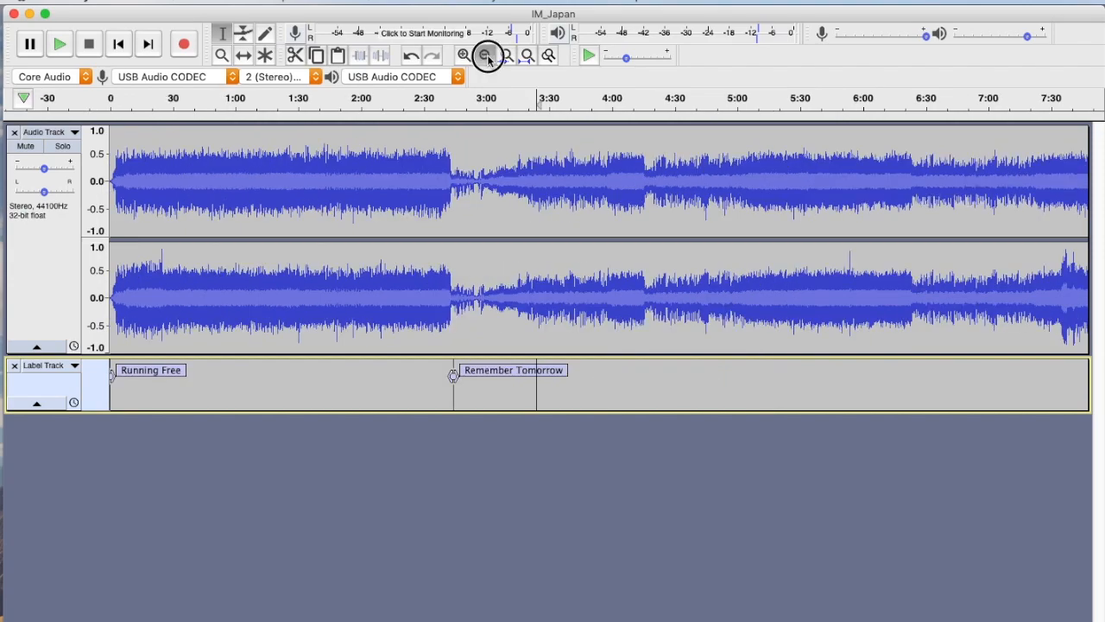
Step: Add a third label 'Wrathchild' at the break near 8:25, check it by playback, and zoom out
click(485, 55)
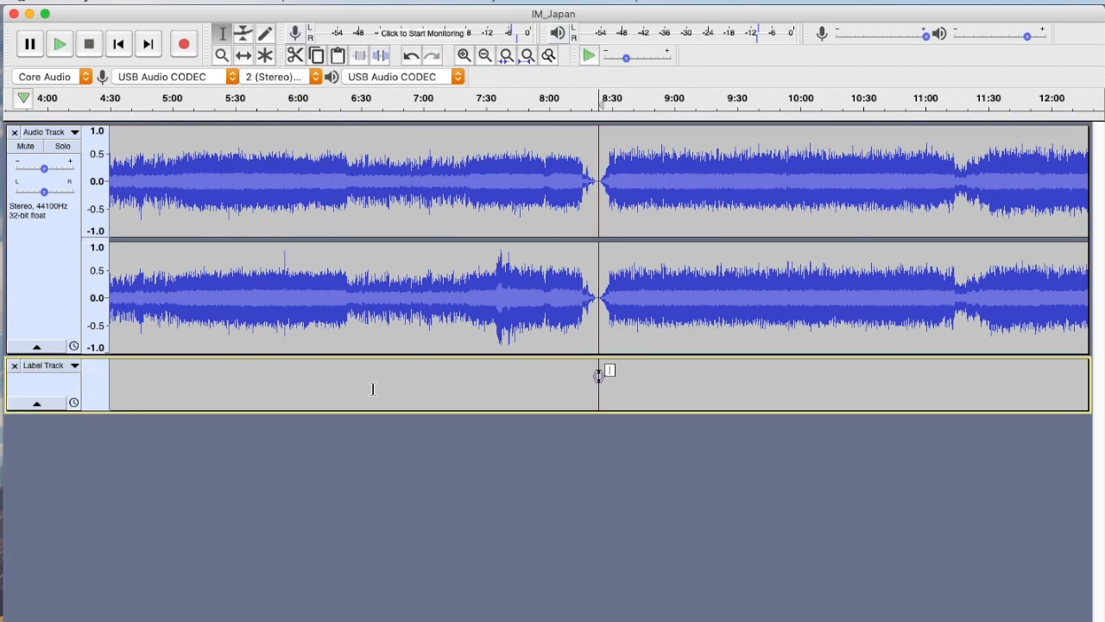
text(Wra)
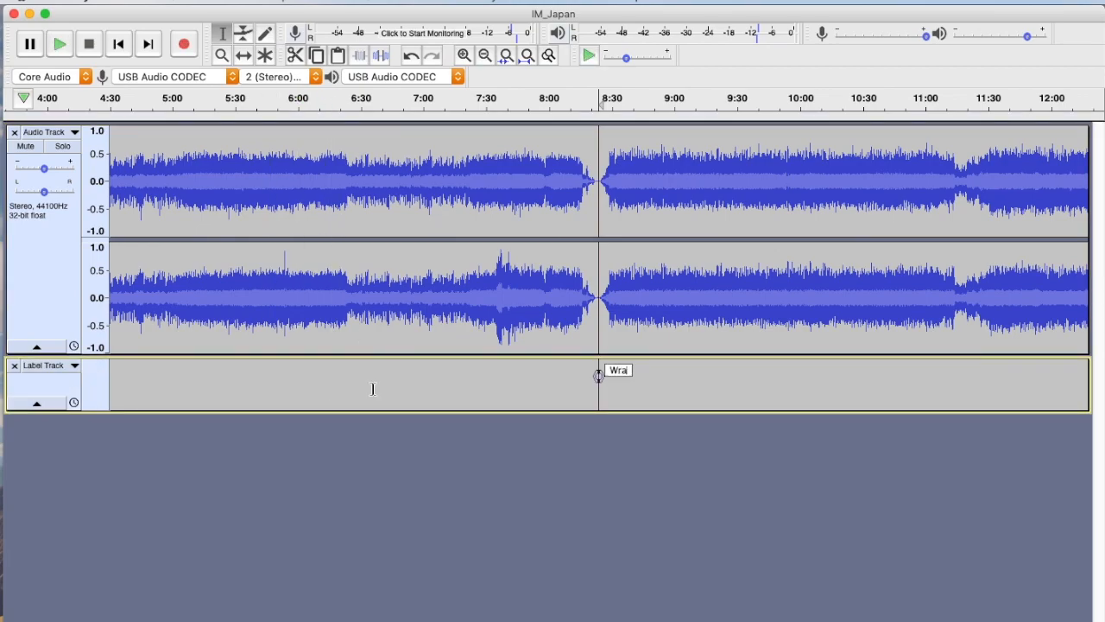
text(thchild)
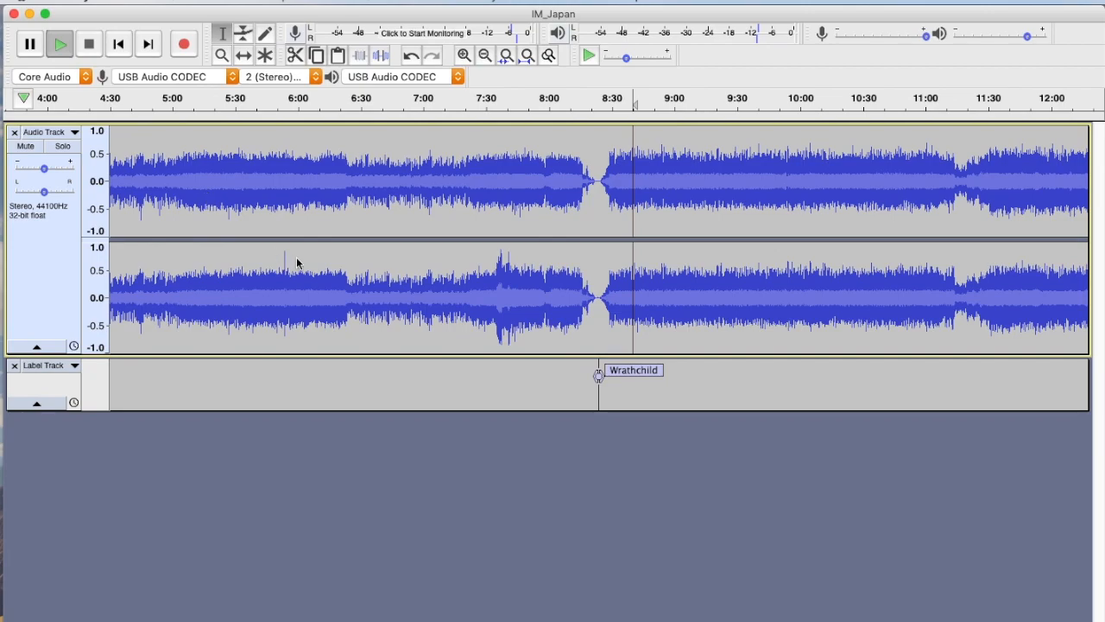
click(59, 43)
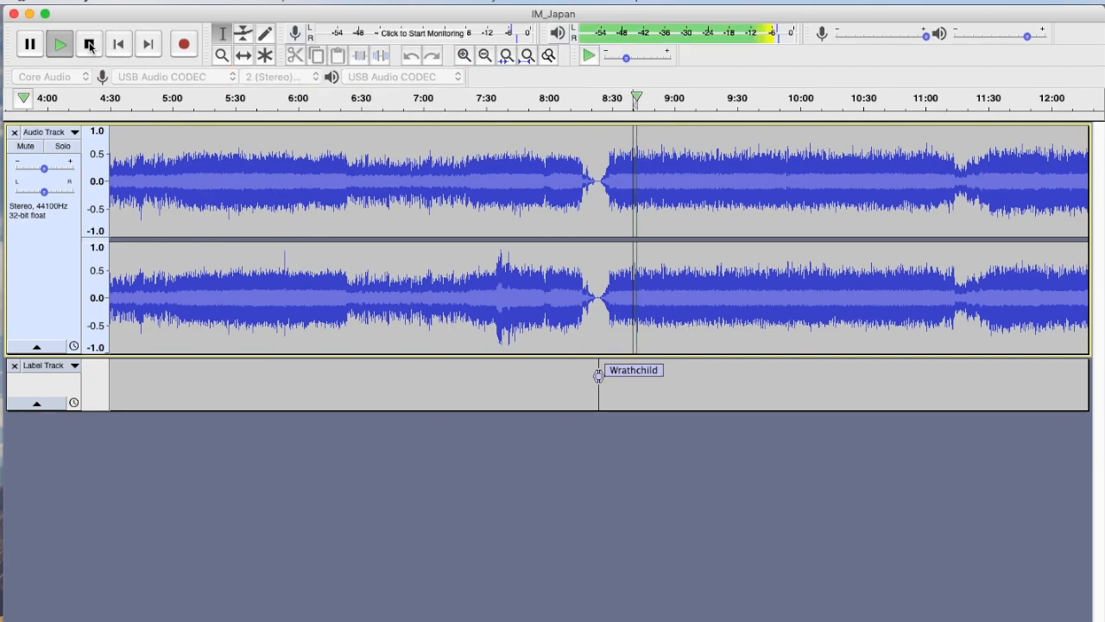
click(90, 45)
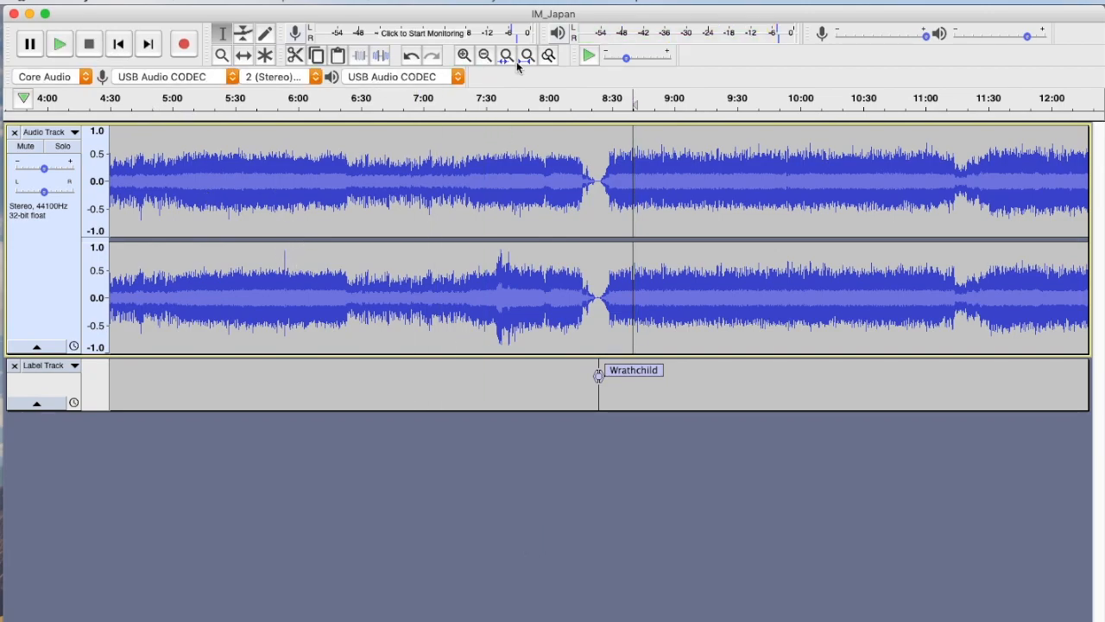
click(486, 55)
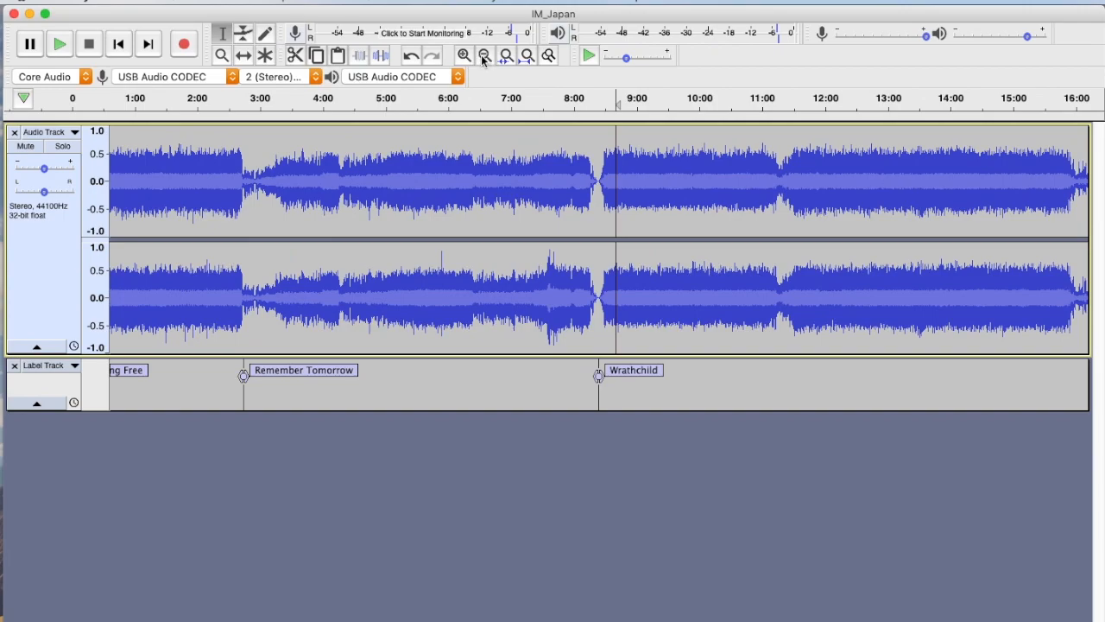
click(485, 56)
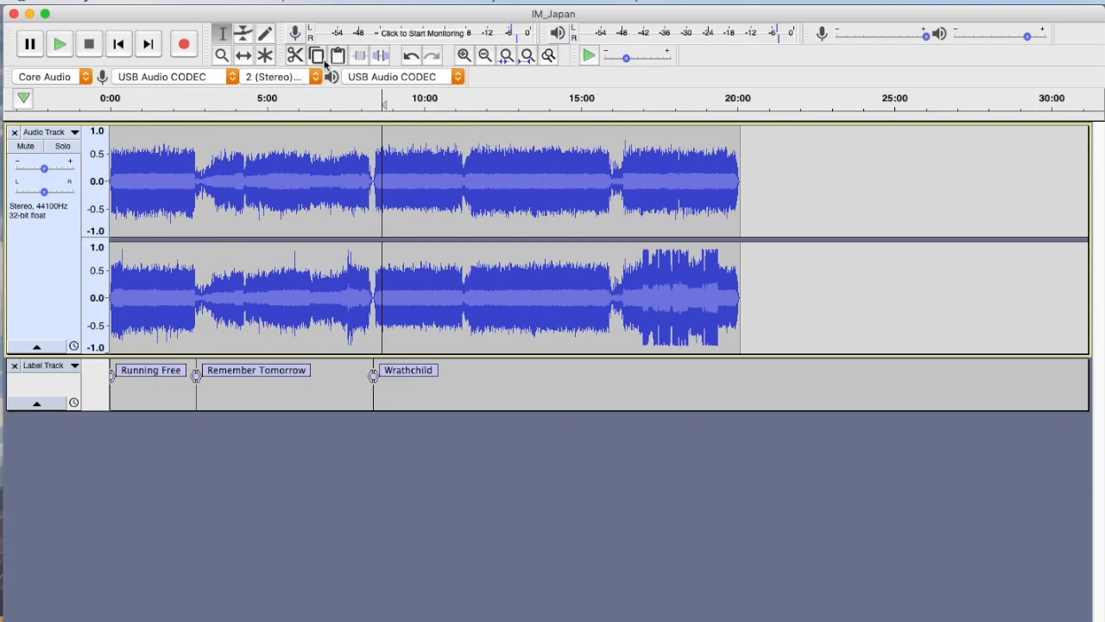
Step: Zoom and play to locate the next song break near 11:15
click(486, 55)
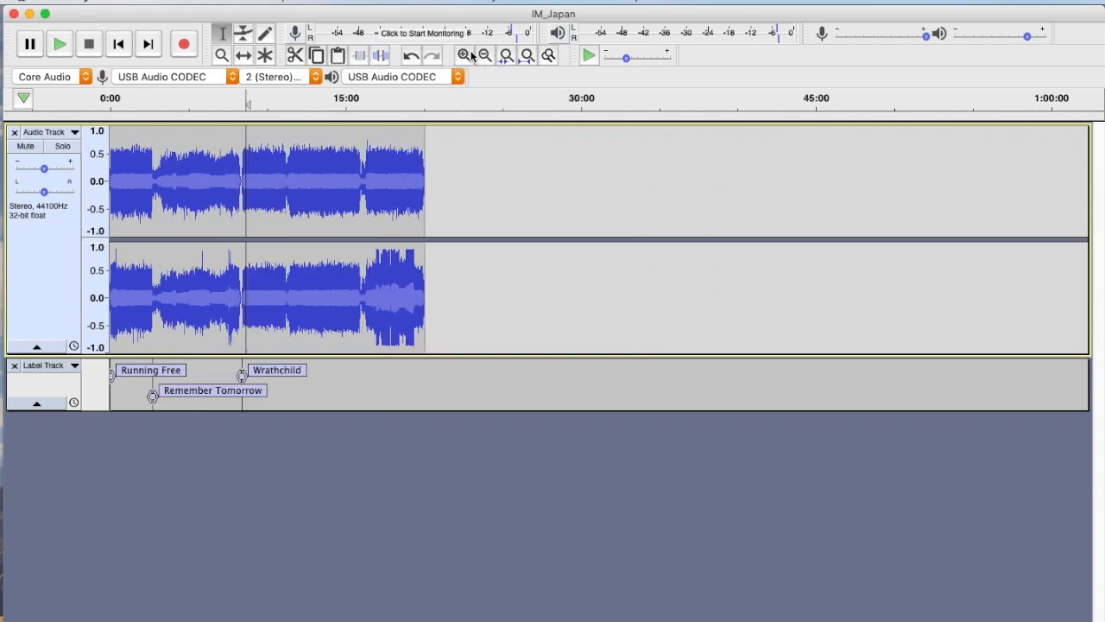
click(462, 53)
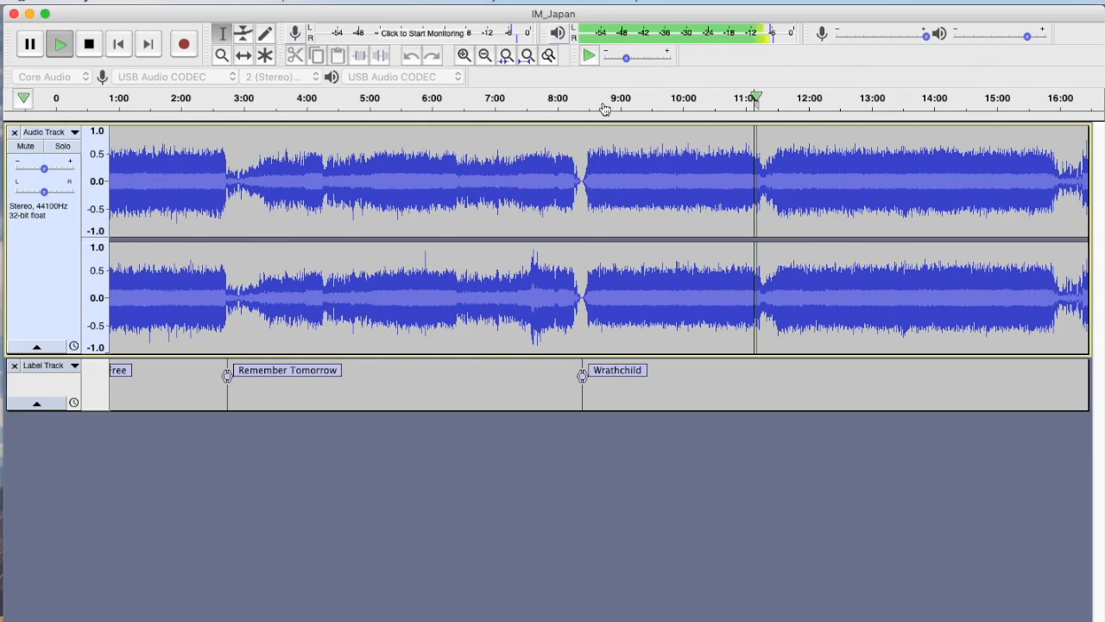
click(463, 54)
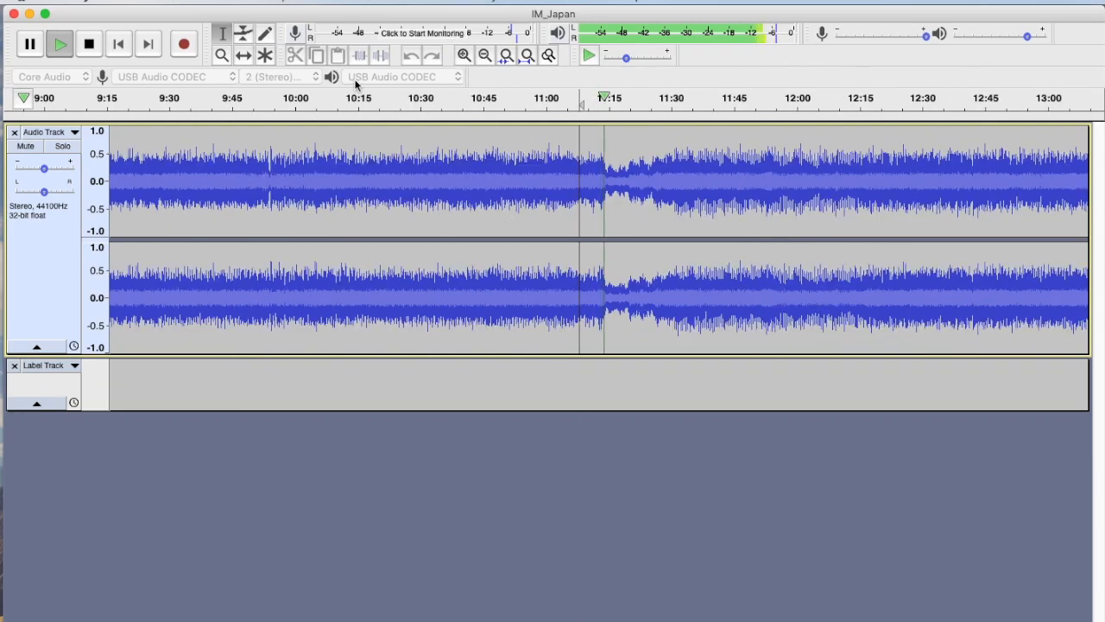
click(88, 43)
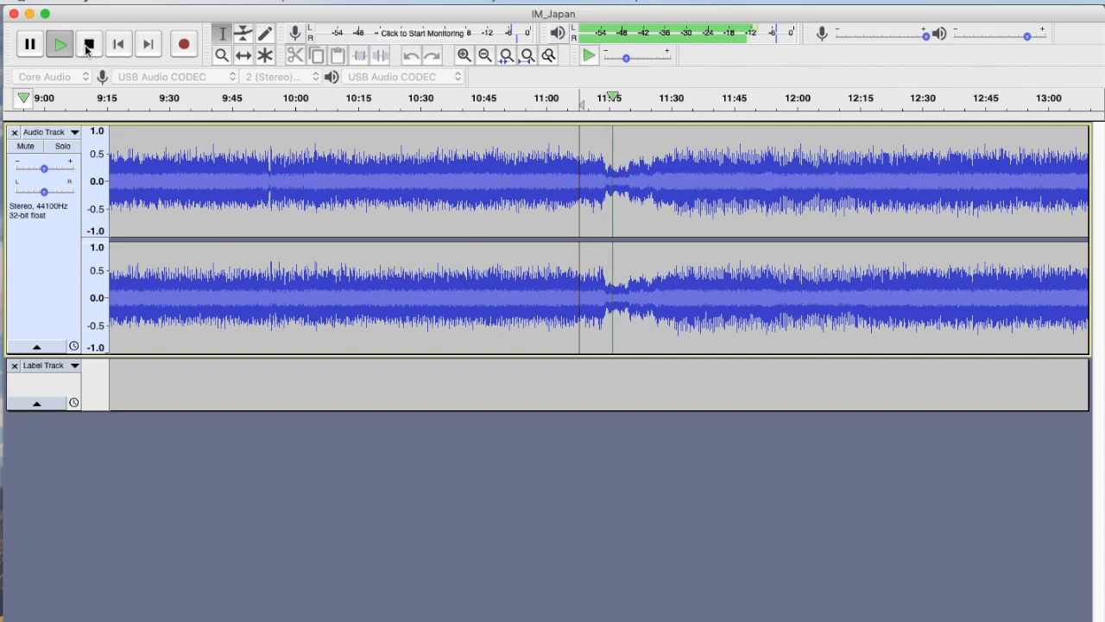
click(89, 43)
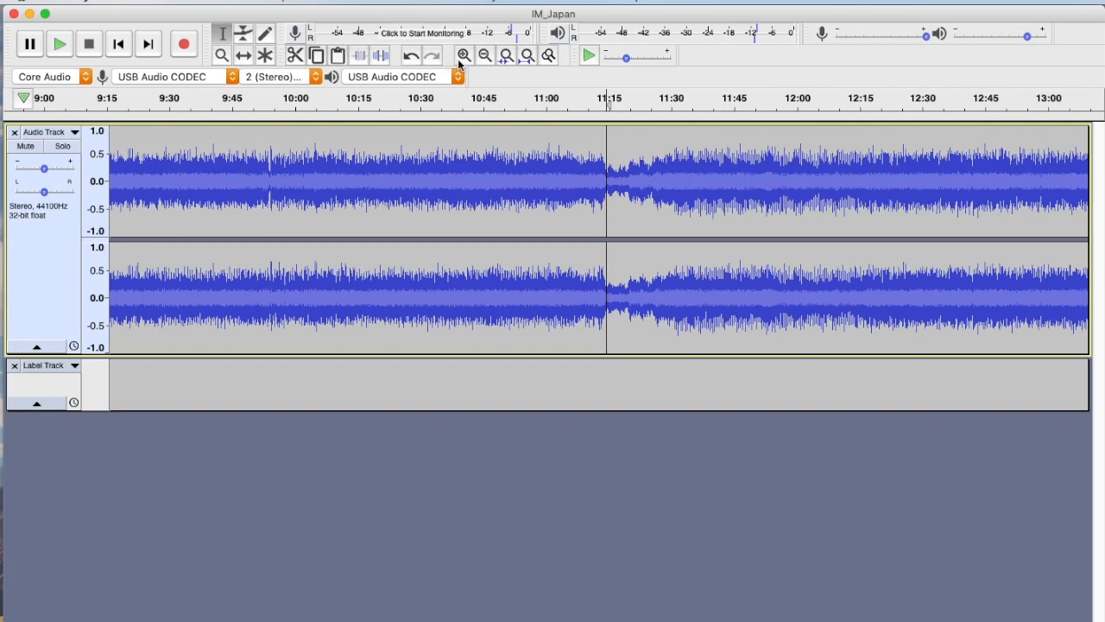
click(463, 53)
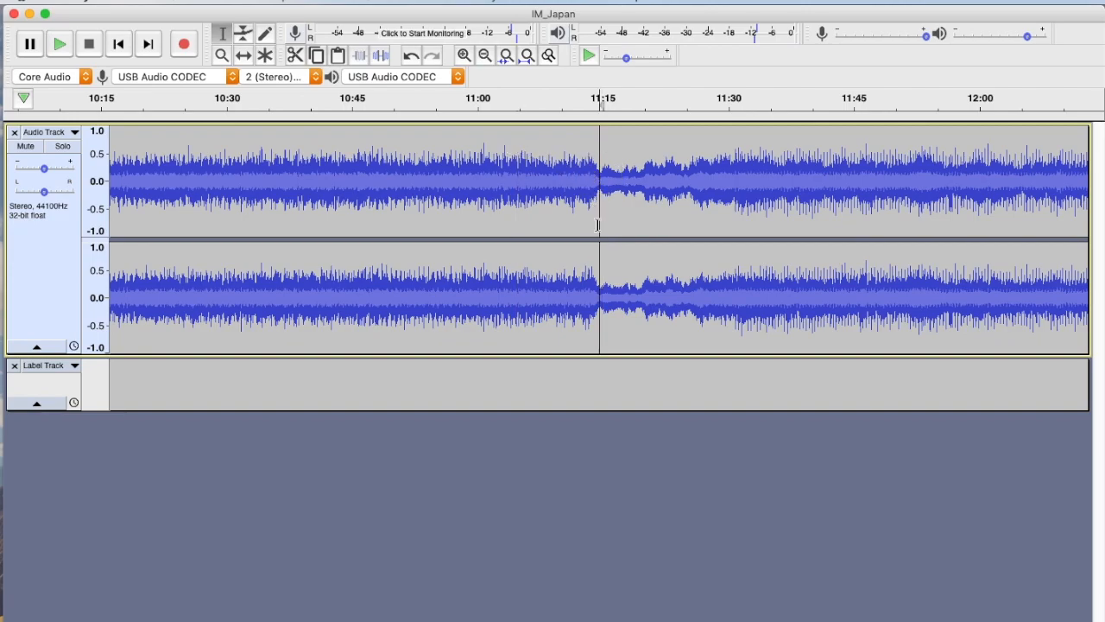
mouse_move(575, 236)
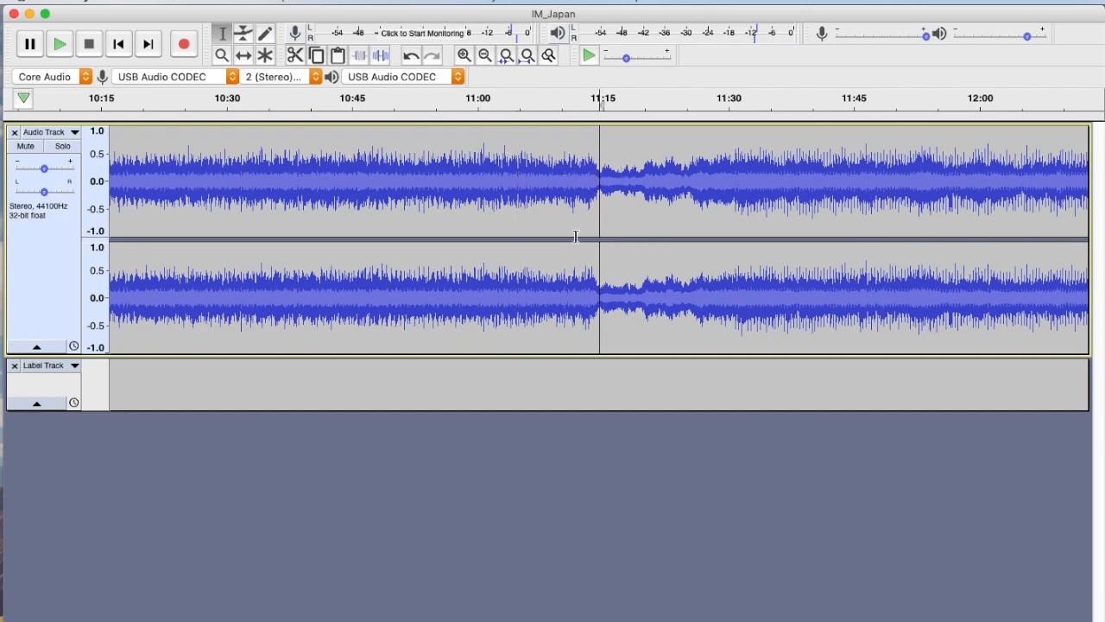
mouse_move(528, 213)
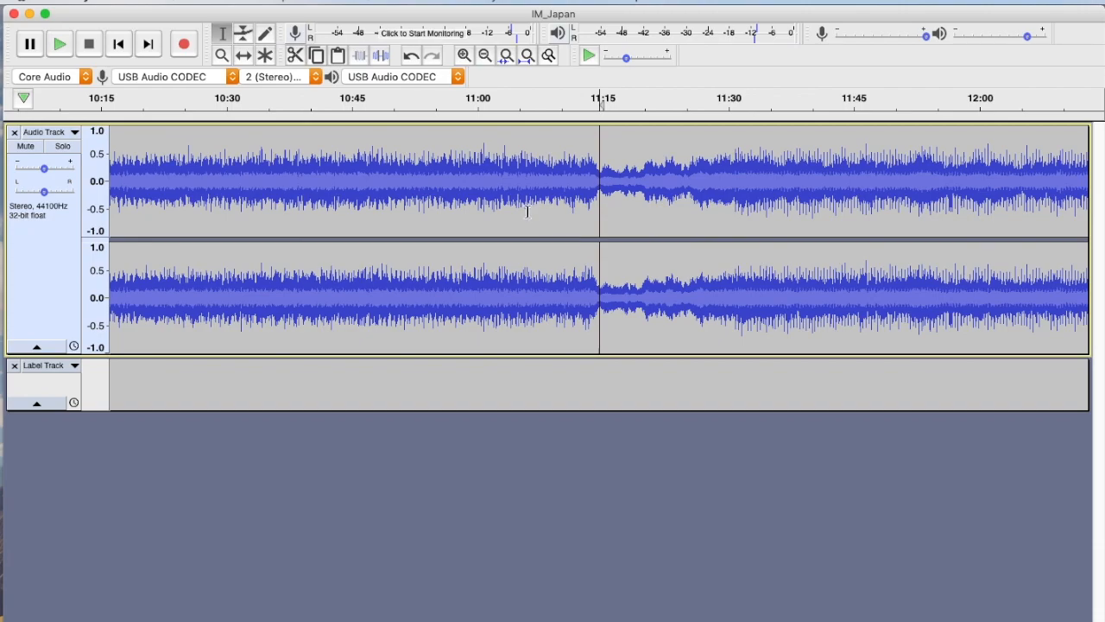
Step: Add a fourth label 'Killers' at the 11:15 break
click(599, 383)
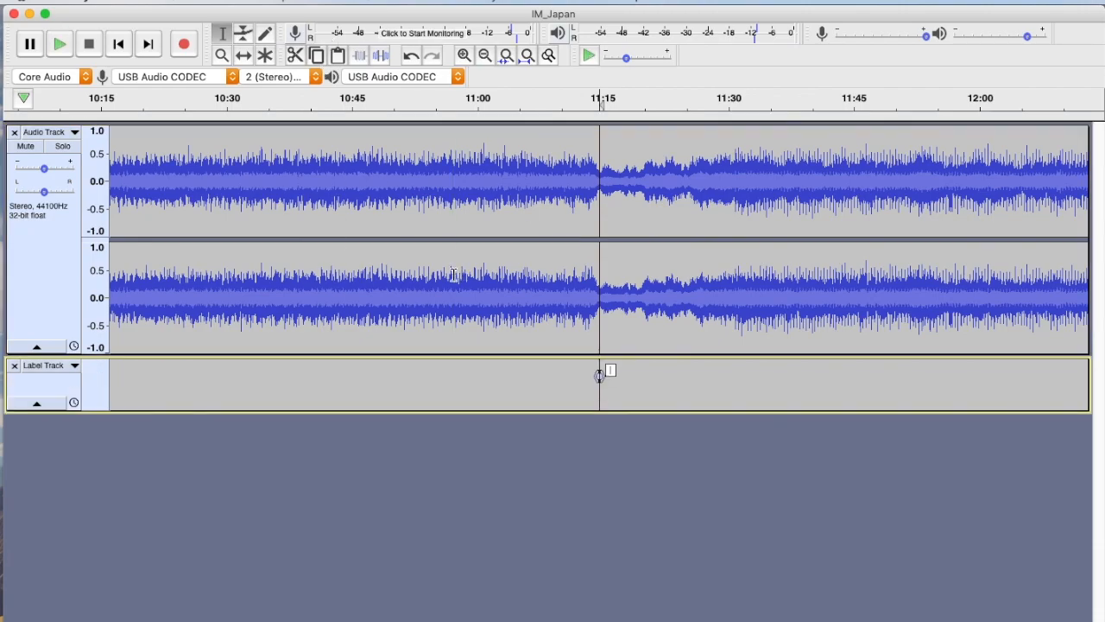
click(59, 43)
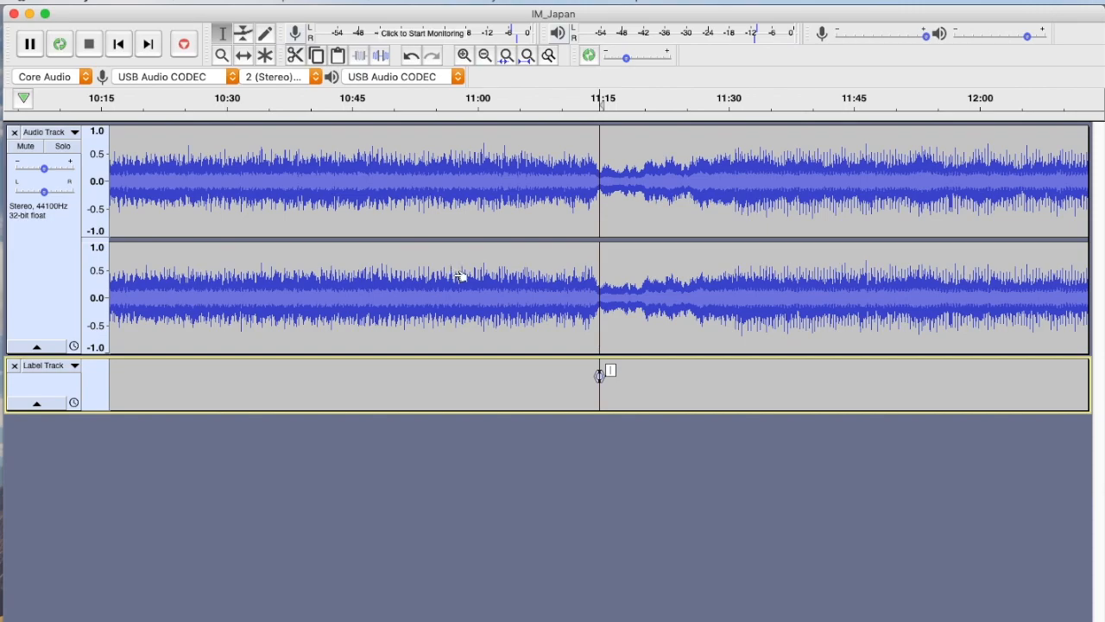
text(Killers)
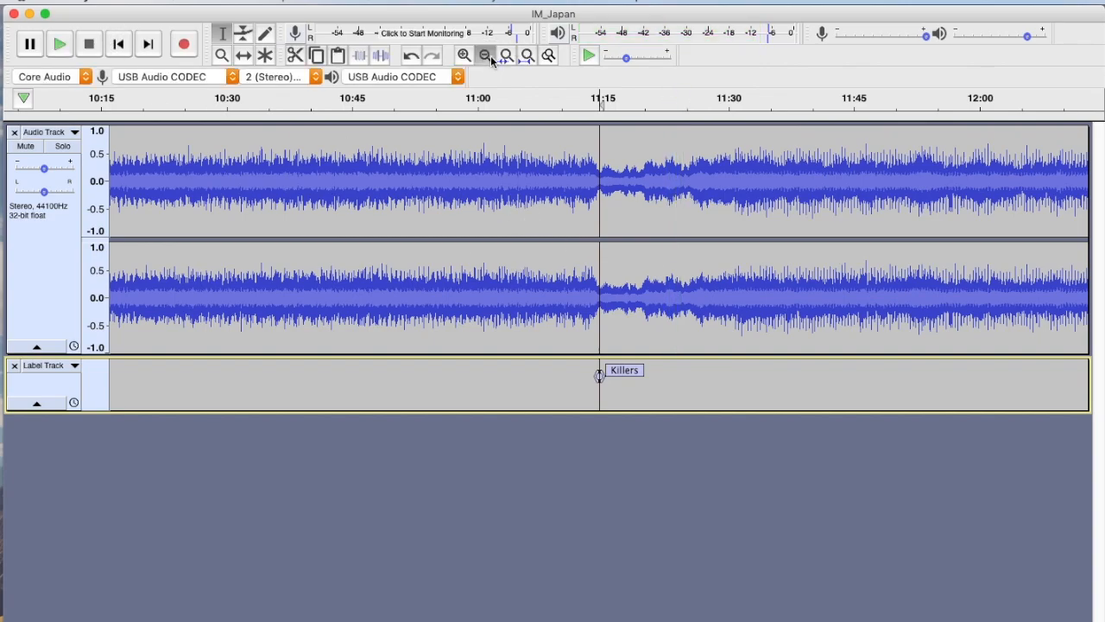
Step: Locate the break near 16:00 by playback and add a fifth label 'Innocent Exile' there
click(485, 55)
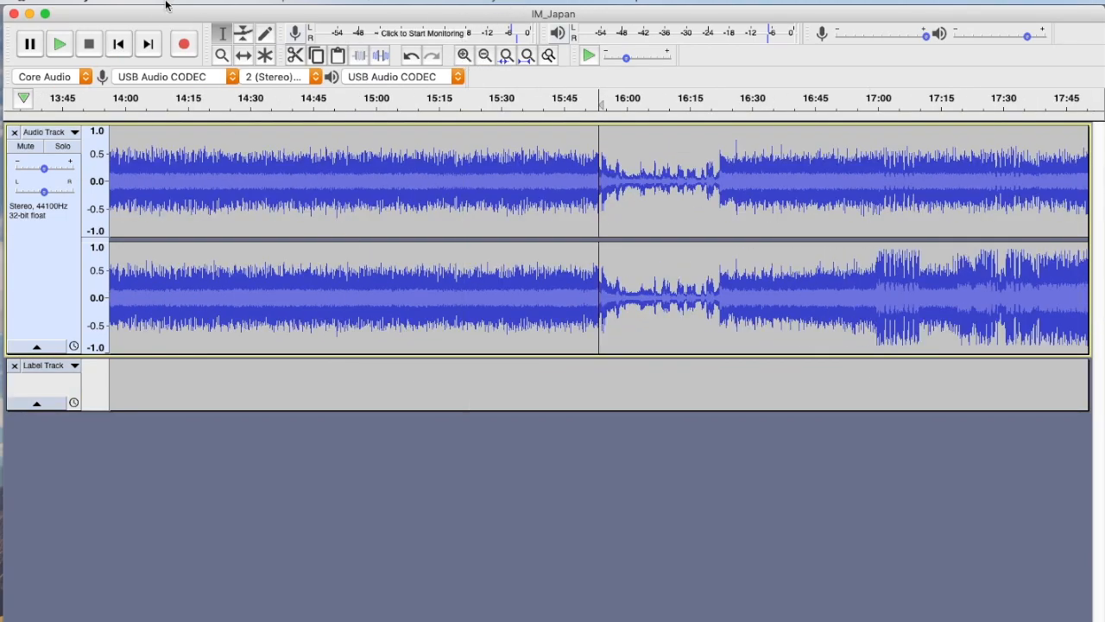
click(59, 43)
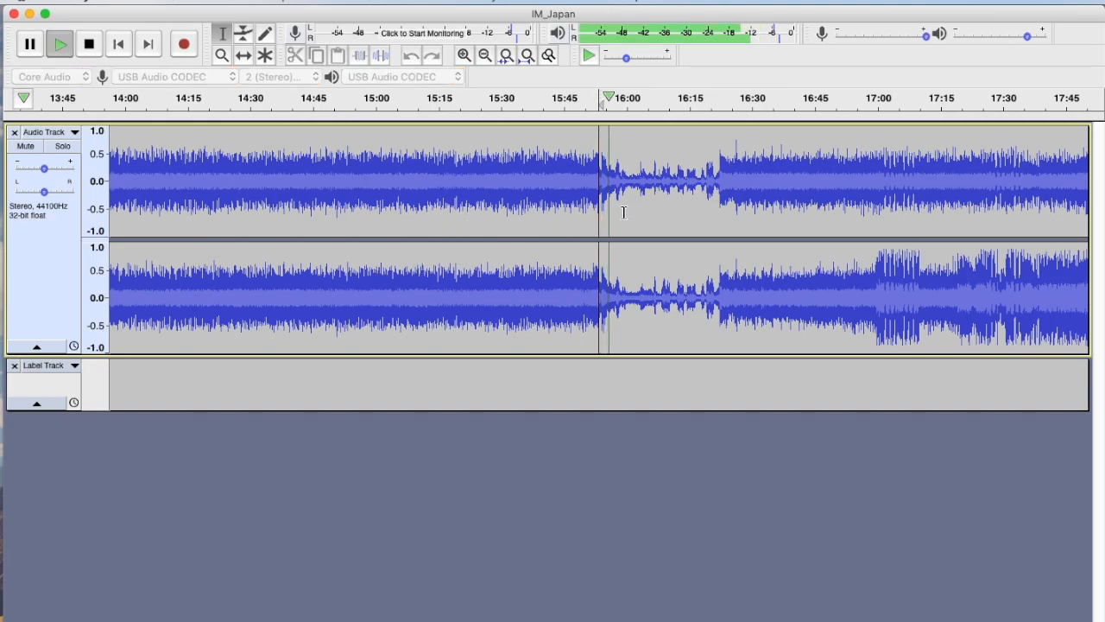
click(89, 43)
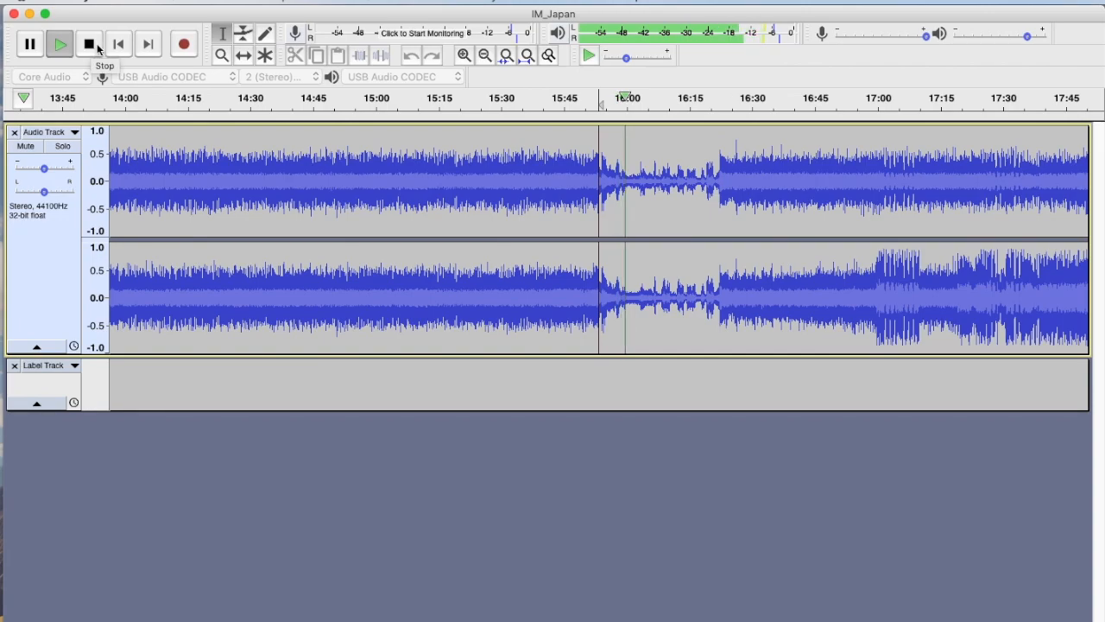
click(90, 45)
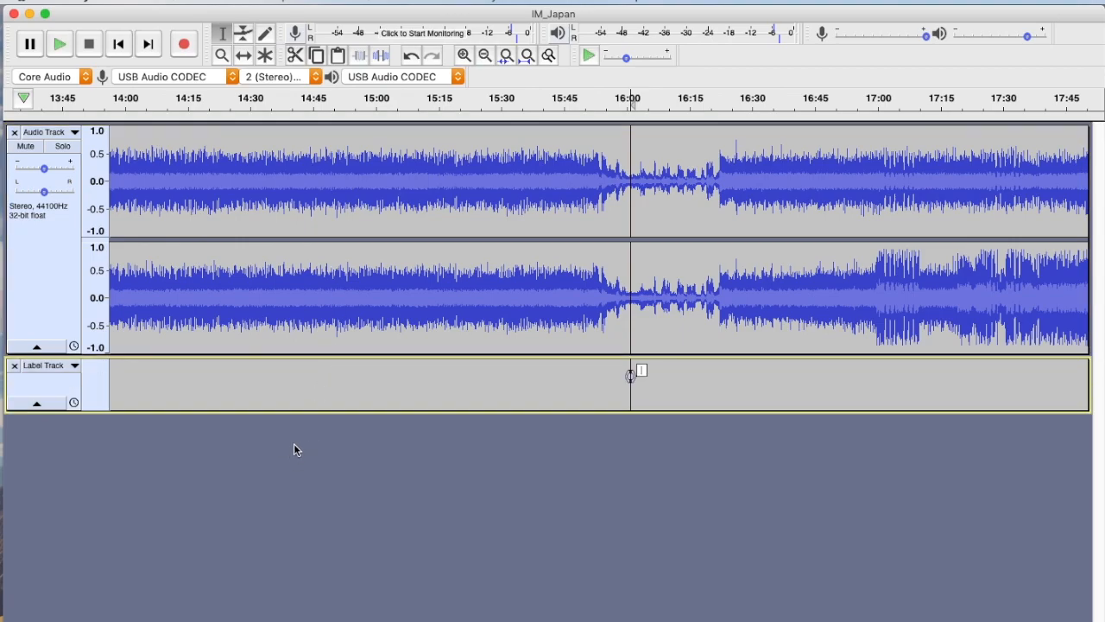
text(Innocent Exi)
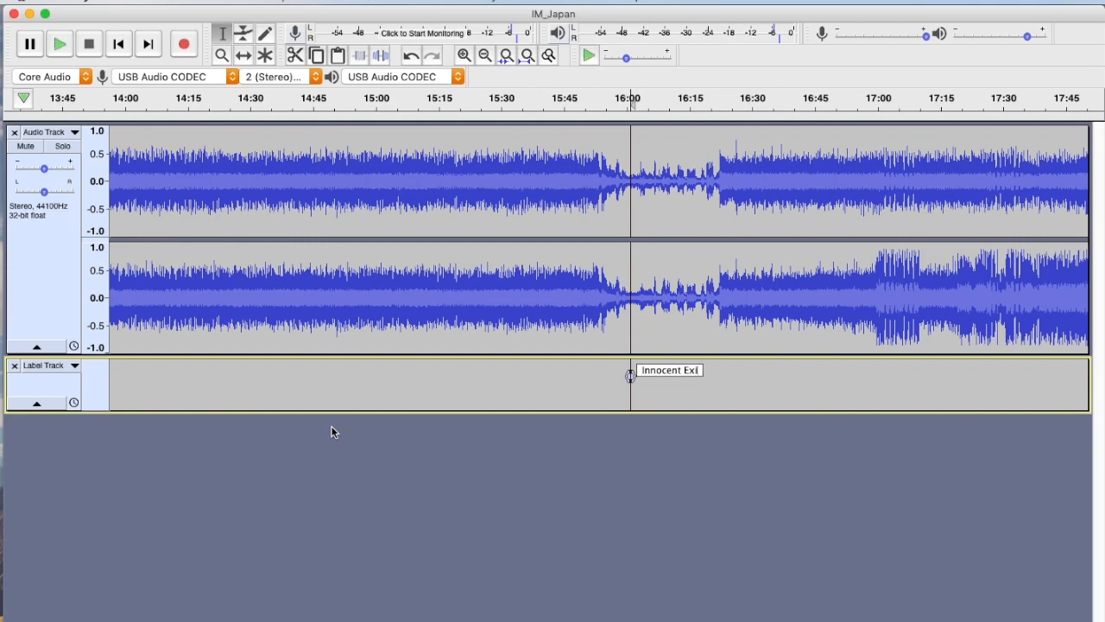
text(le)
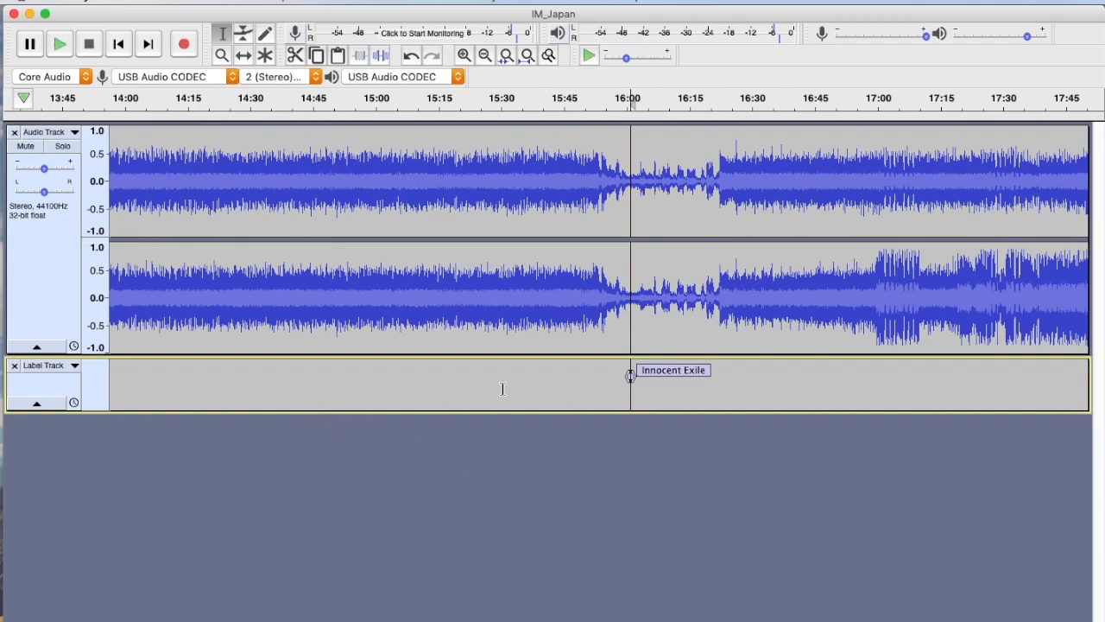
mouse_move(566, 299)
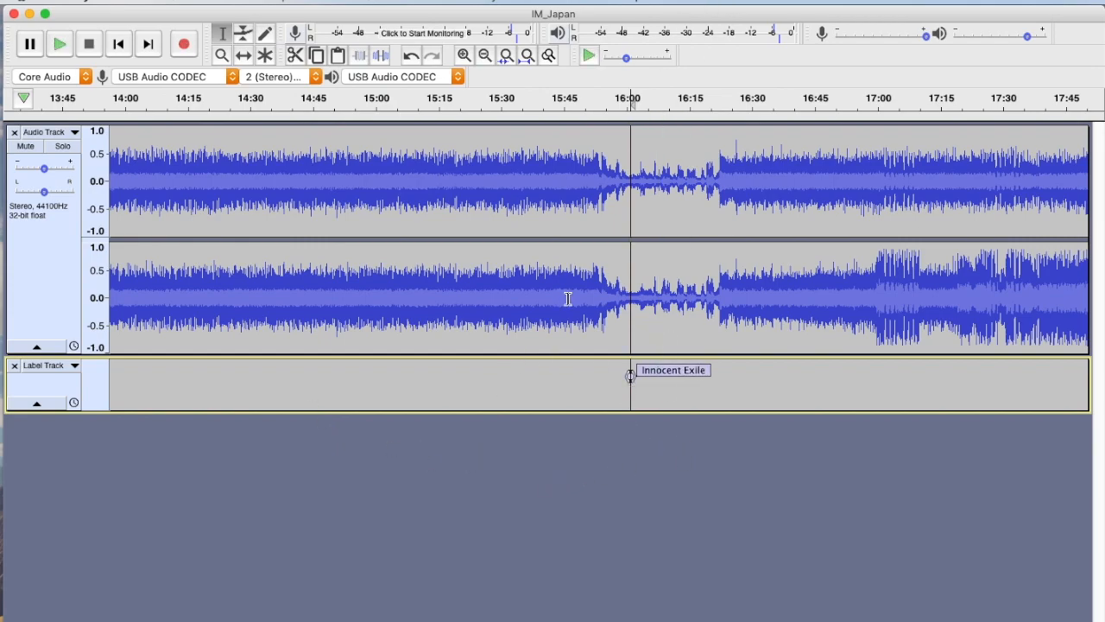
Step: Adjust the zoom so all five song labels spread across the whole recording
click(484, 55)
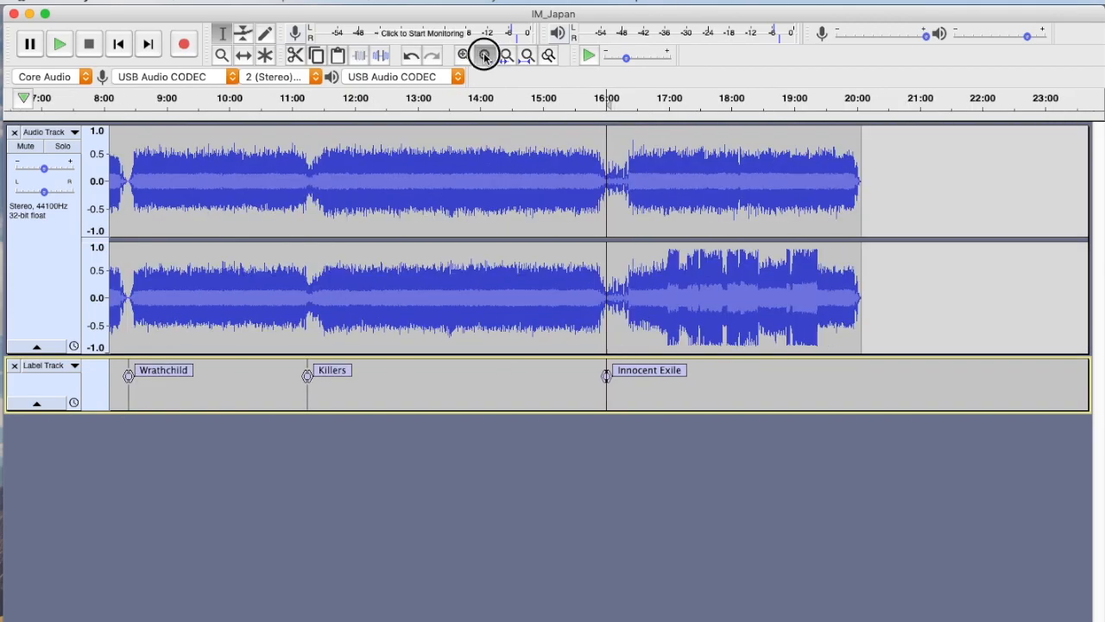
click(484, 56)
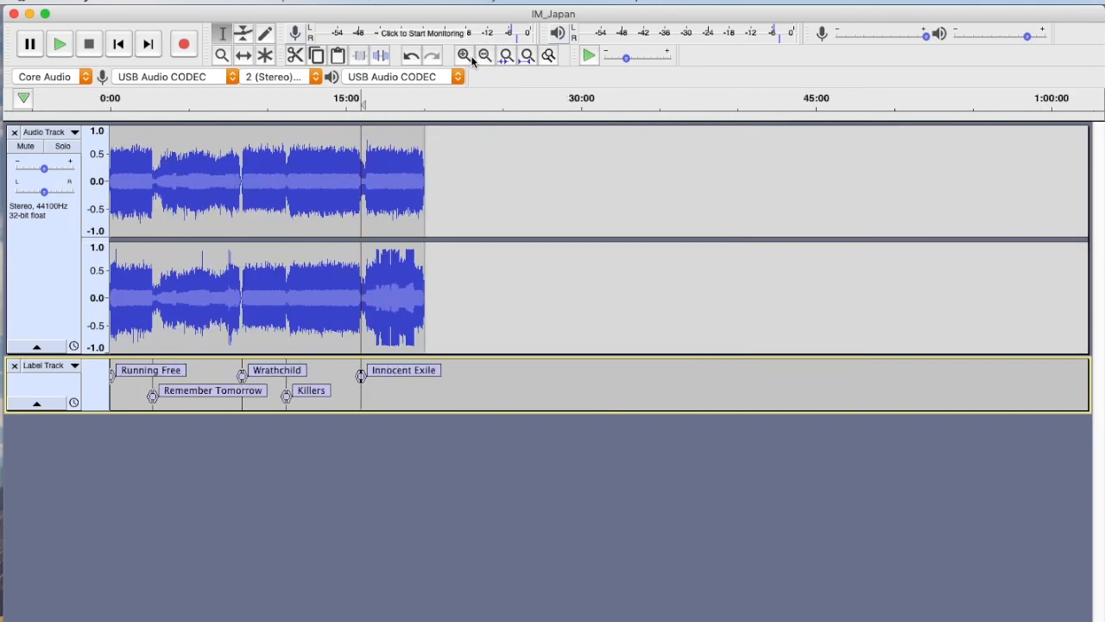
click(463, 55)
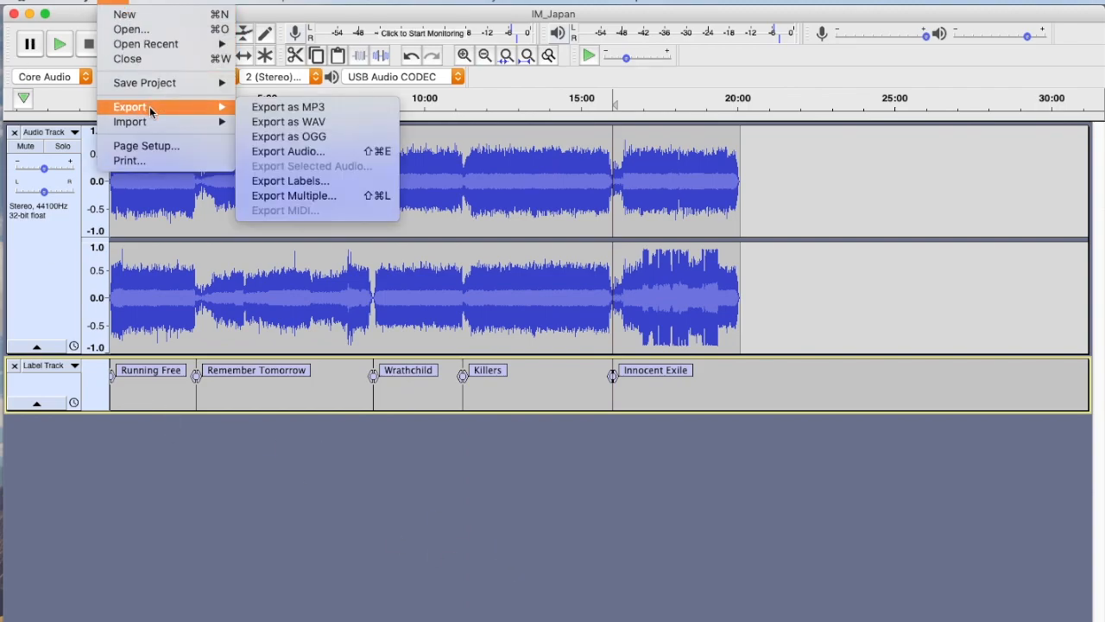
mouse_move(290, 181)
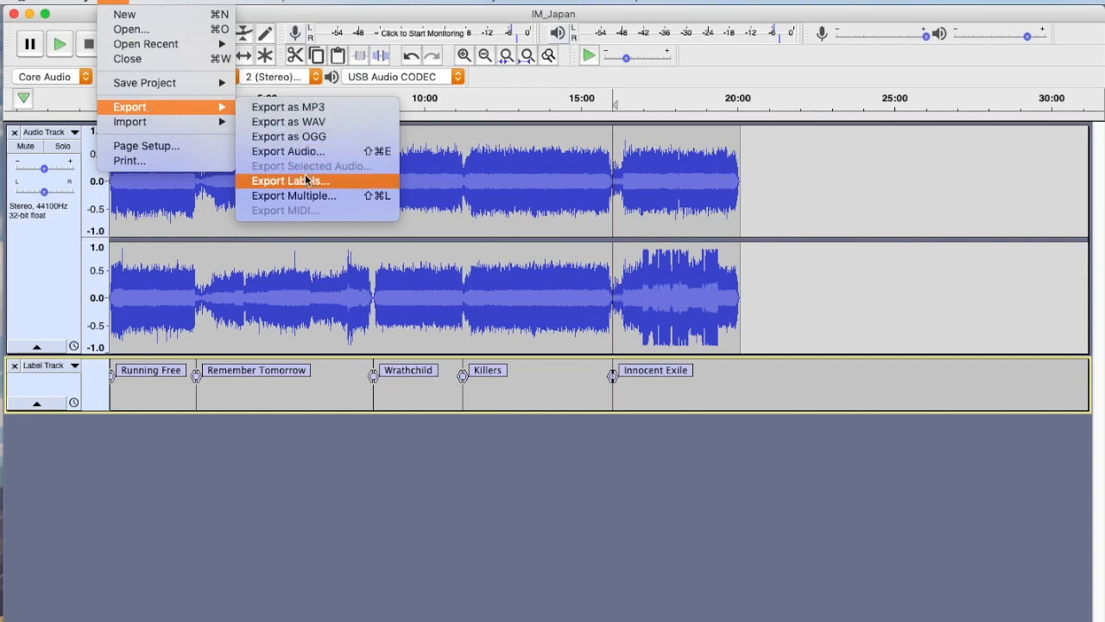
mouse_move(323, 204)
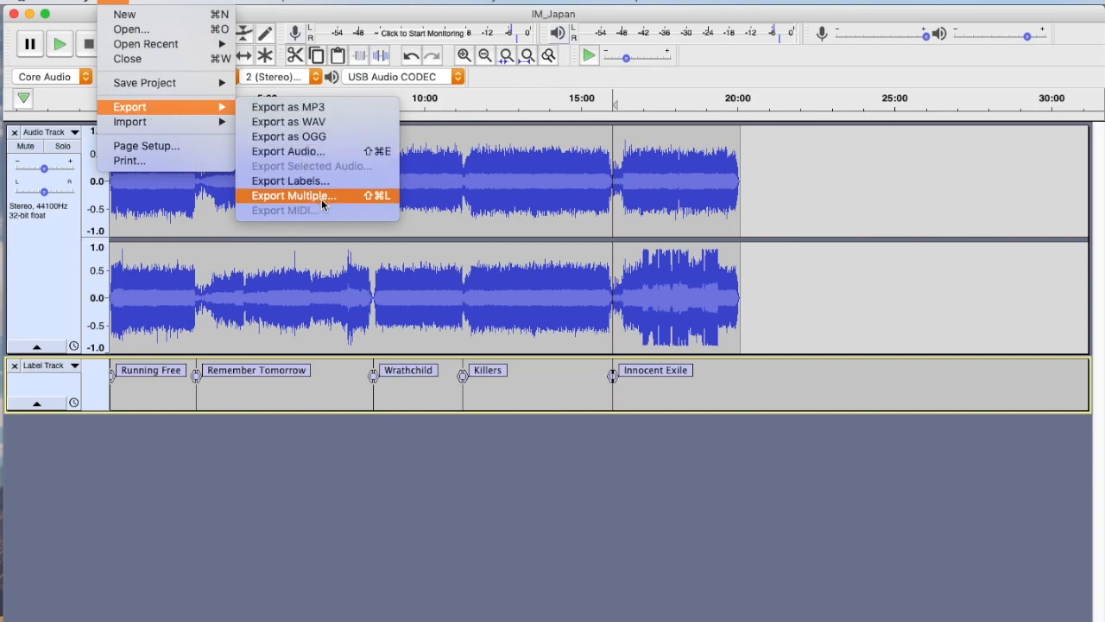
Step: In Export Multiple, browse for a destination on the 3_TB_WD drive's Audacity Tutorials folder
click(294, 195)
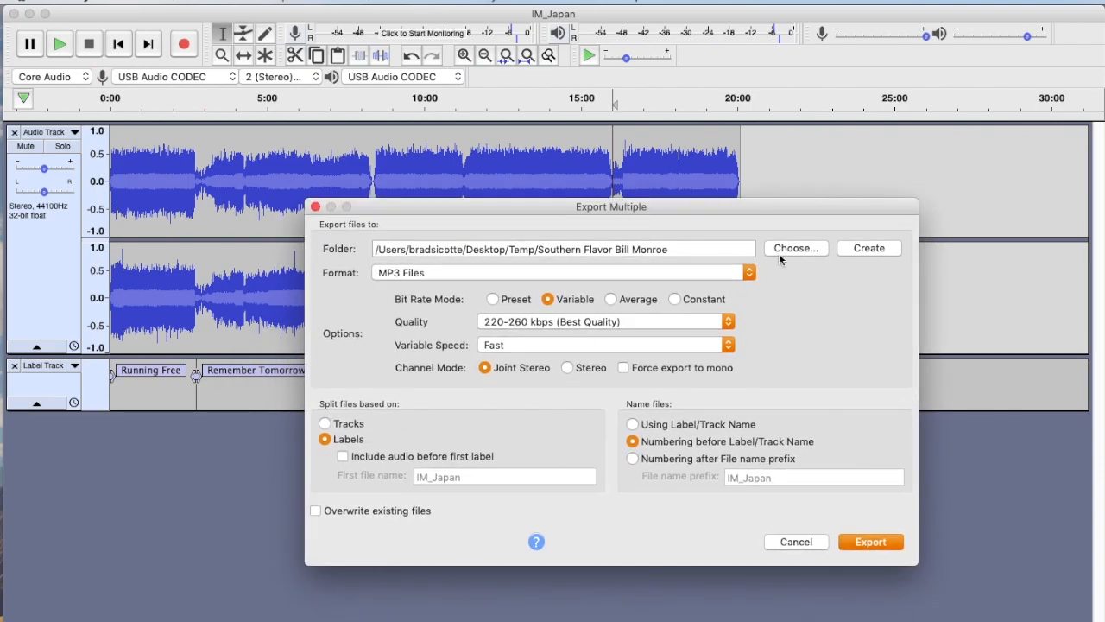
click(794, 249)
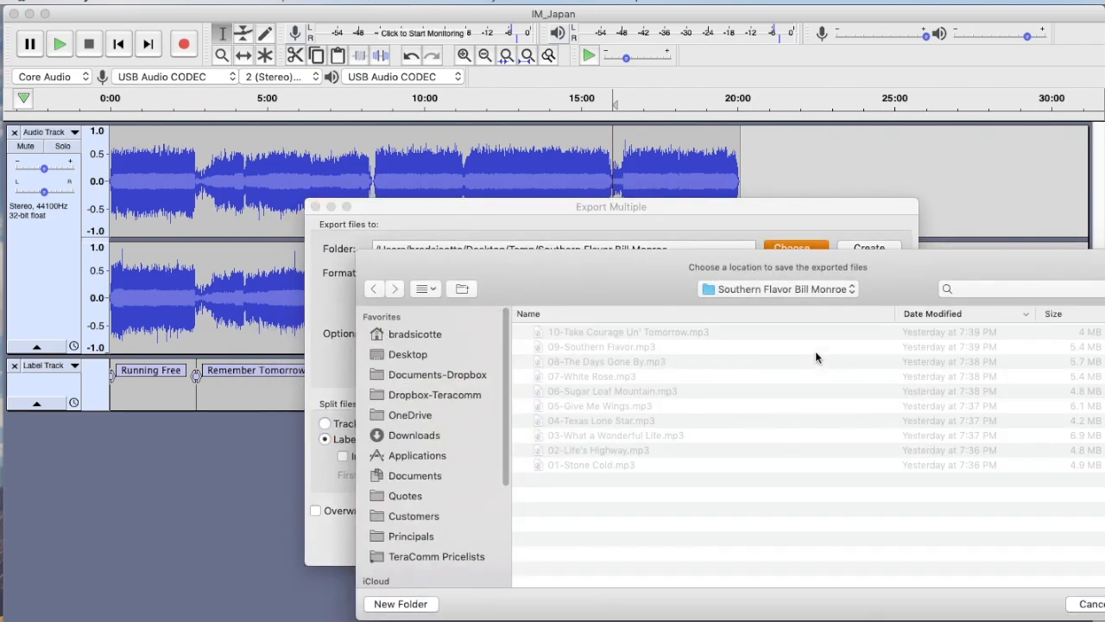
scroll(down, 3)
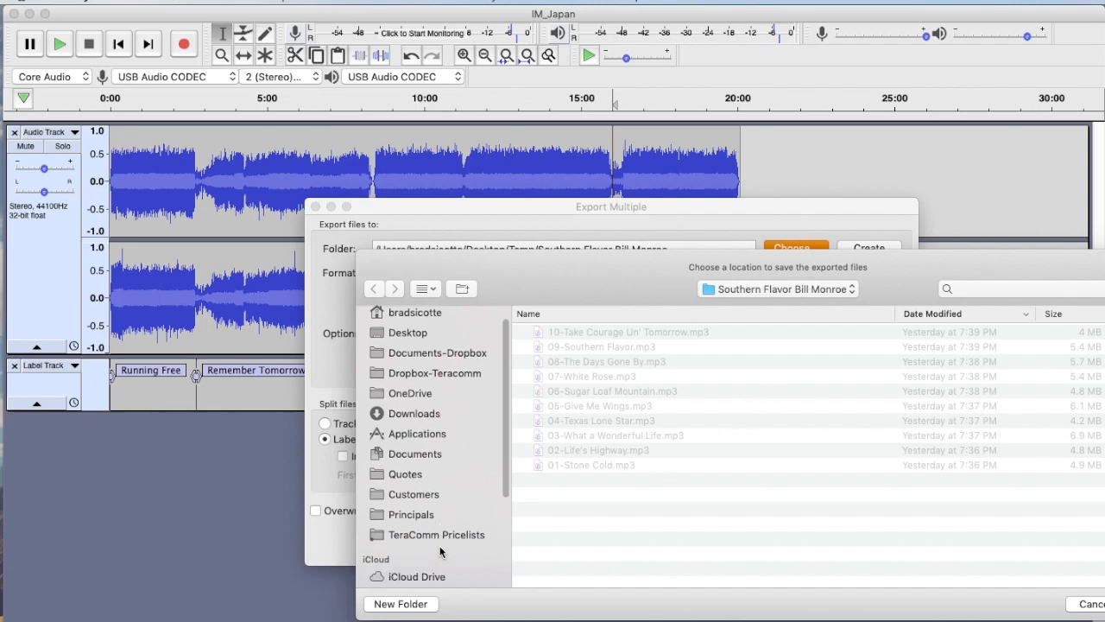
scroll(down, 3)
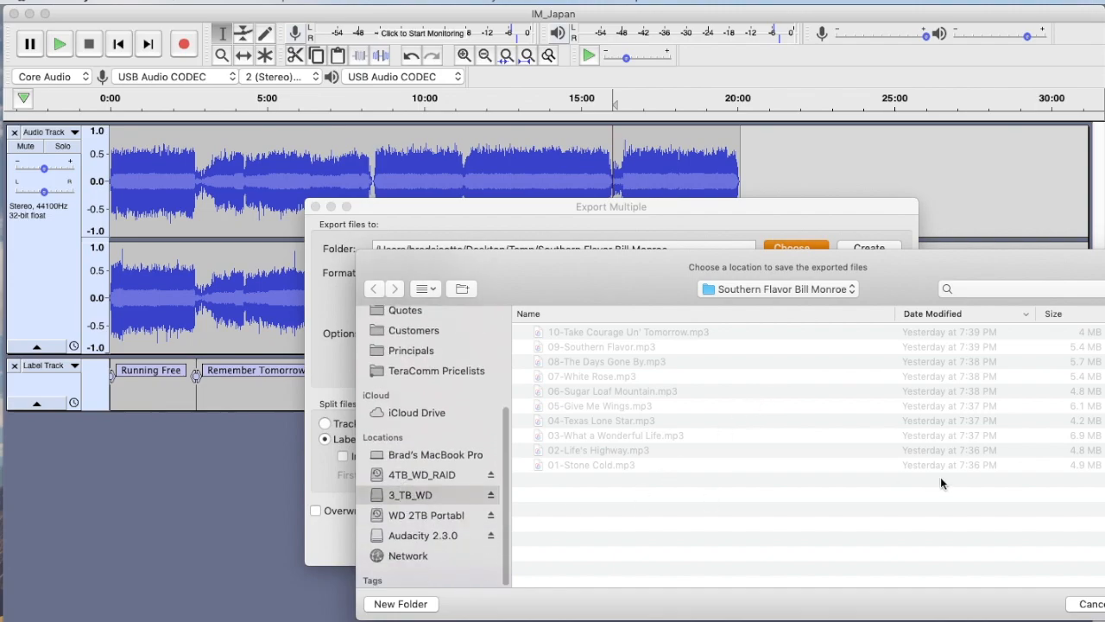
click(410, 494)
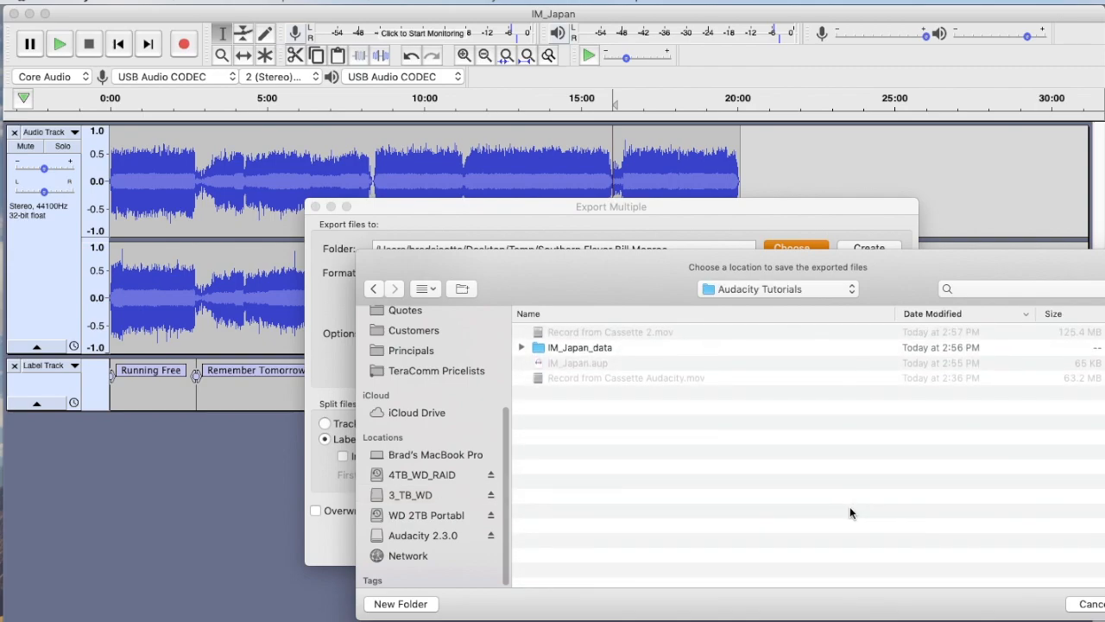
mouse_move(579, 445)
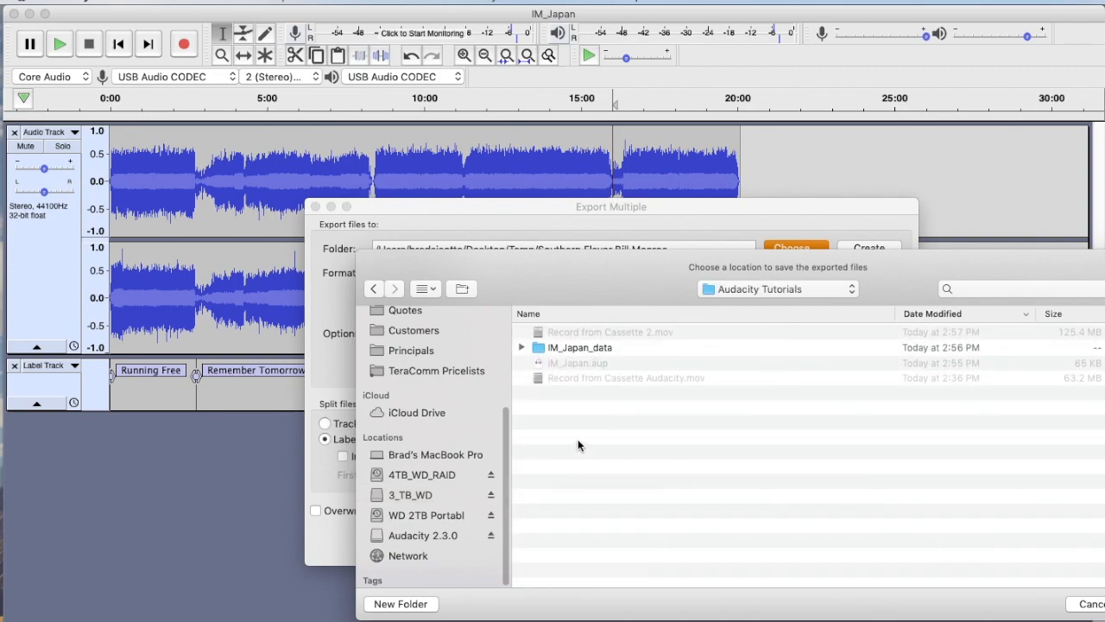
Step: Create a new 'Maiden Japan' folder and confirm it as the export location
click(401, 604)
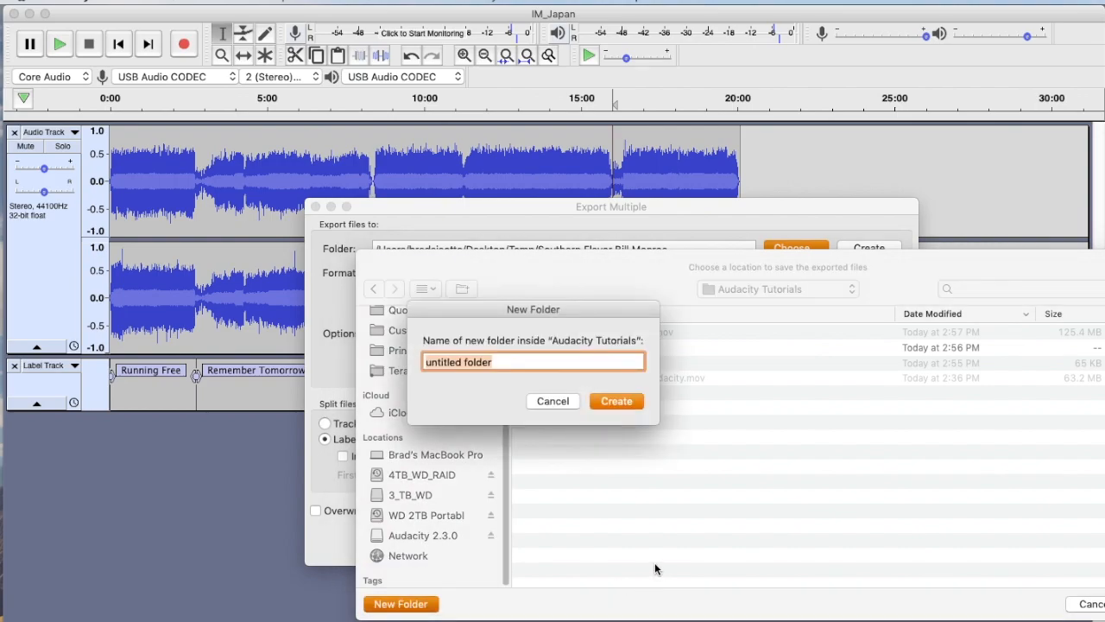
text(Maid)
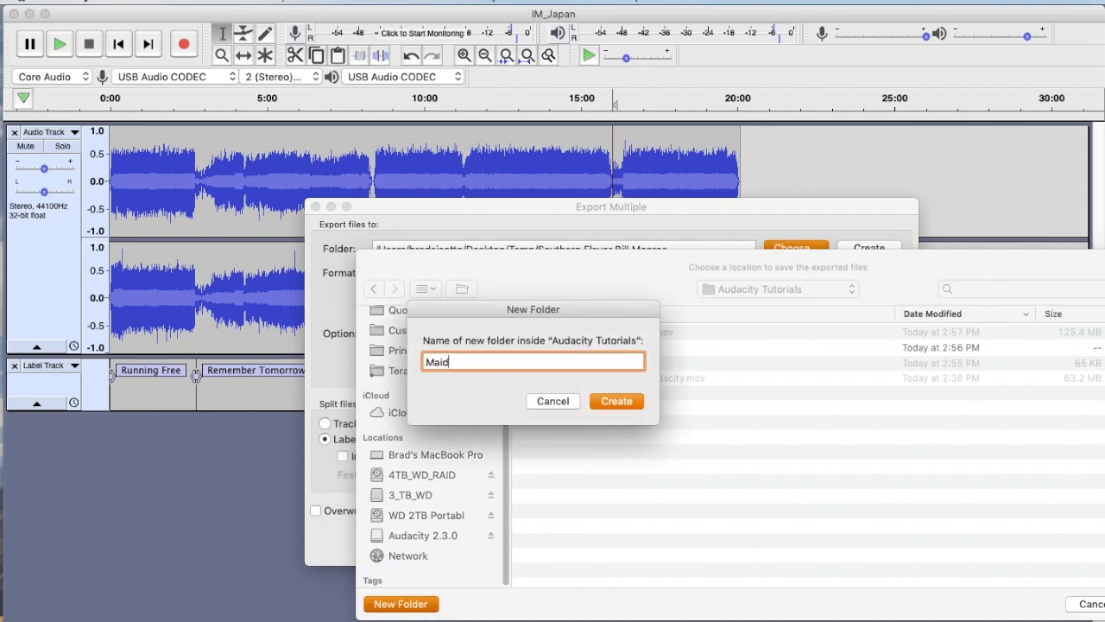
text(en Jap)
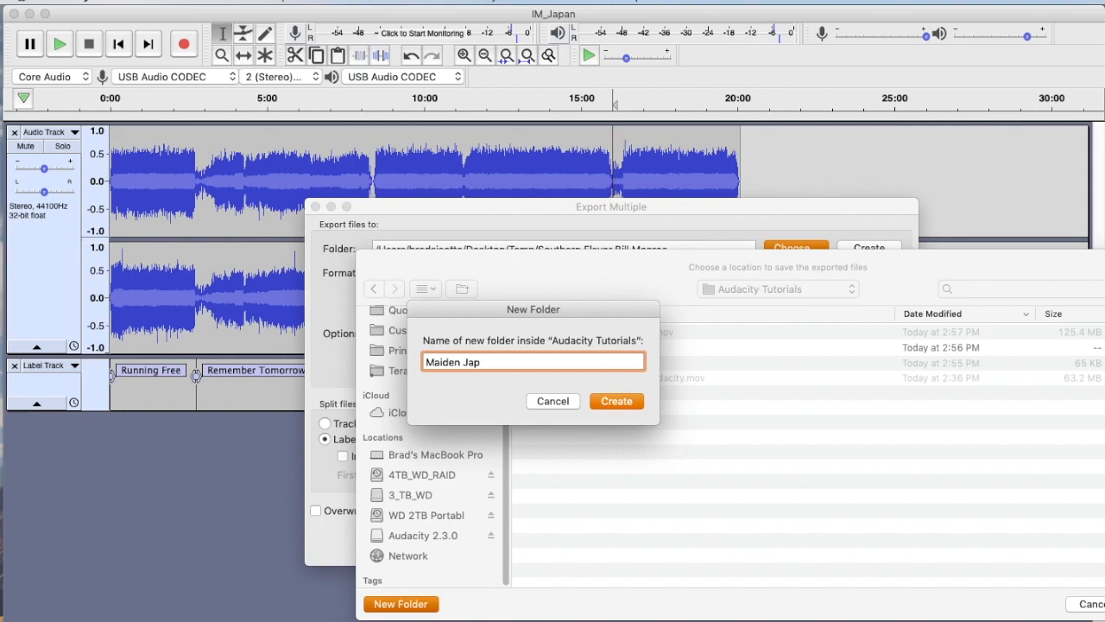
click(616, 401)
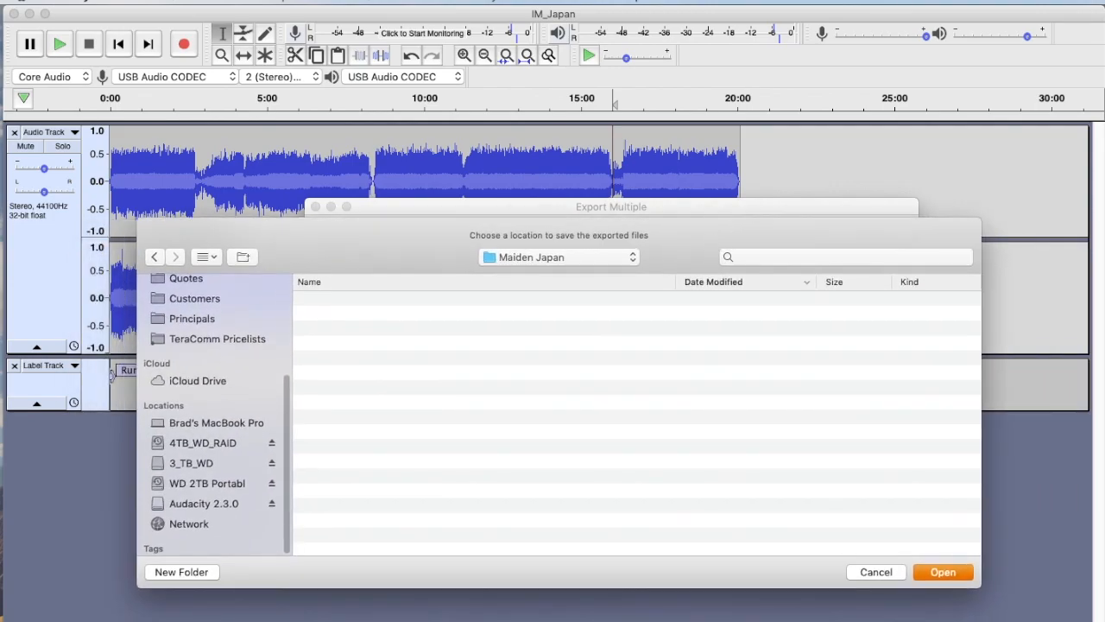
click(943, 572)
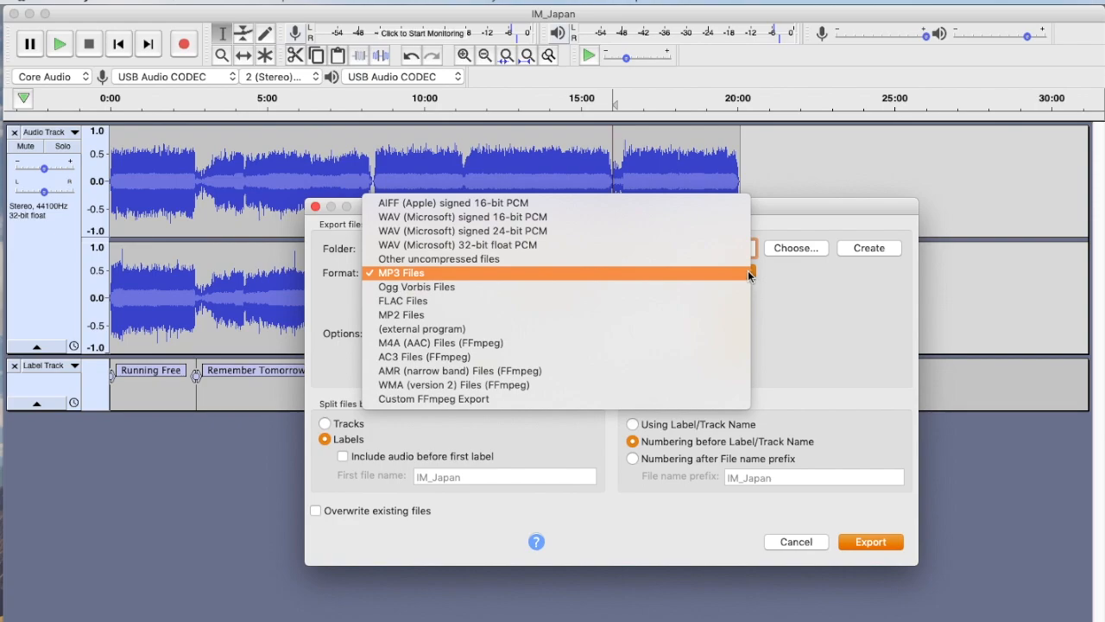
Step: Export as MP3 files split at labels, numbered before label names, into Maiden Japan
click(401, 273)
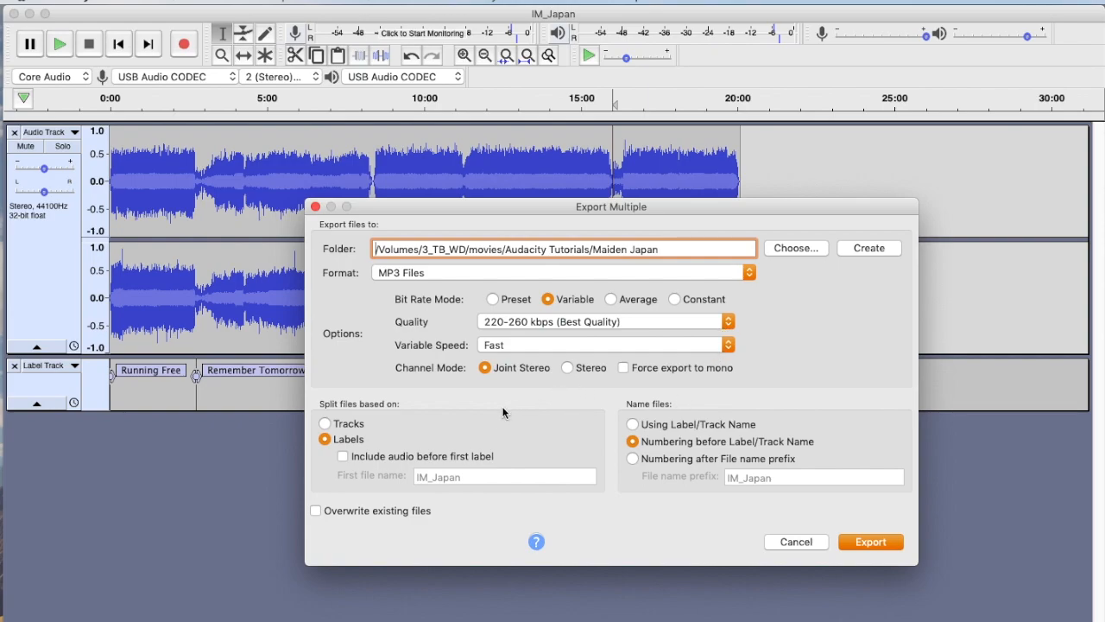
mouse_move(384, 415)
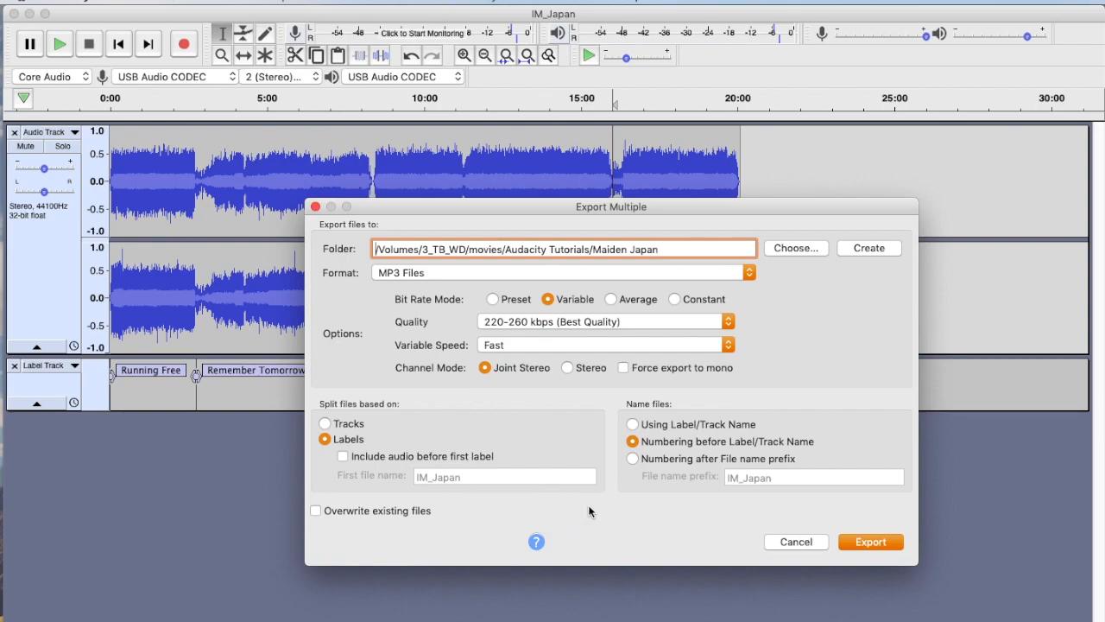
mouse_move(697, 459)
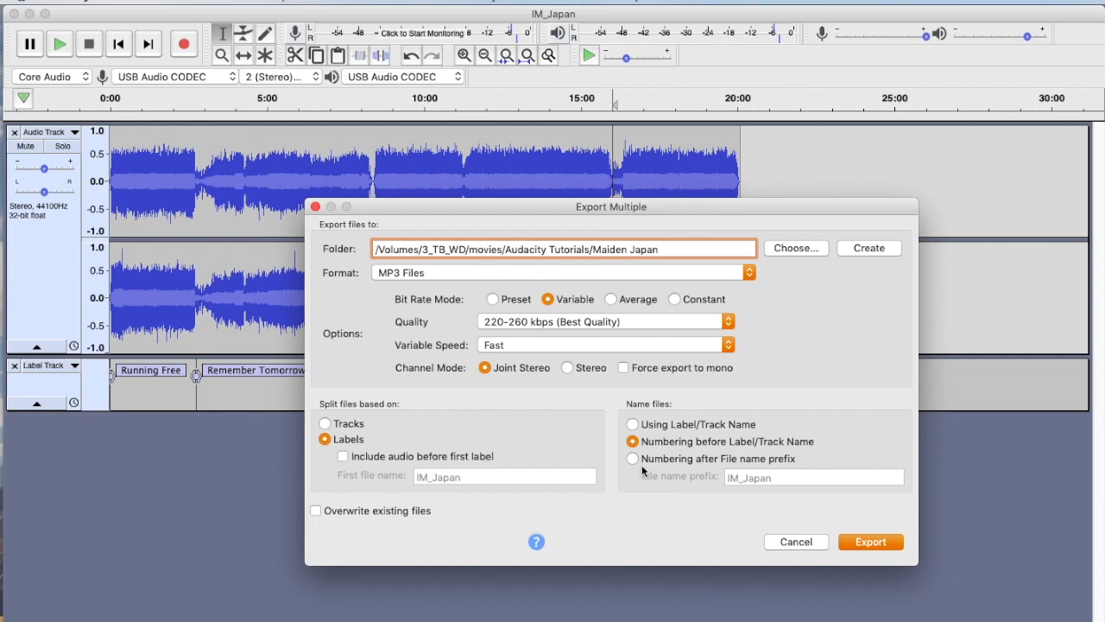
click(870, 542)
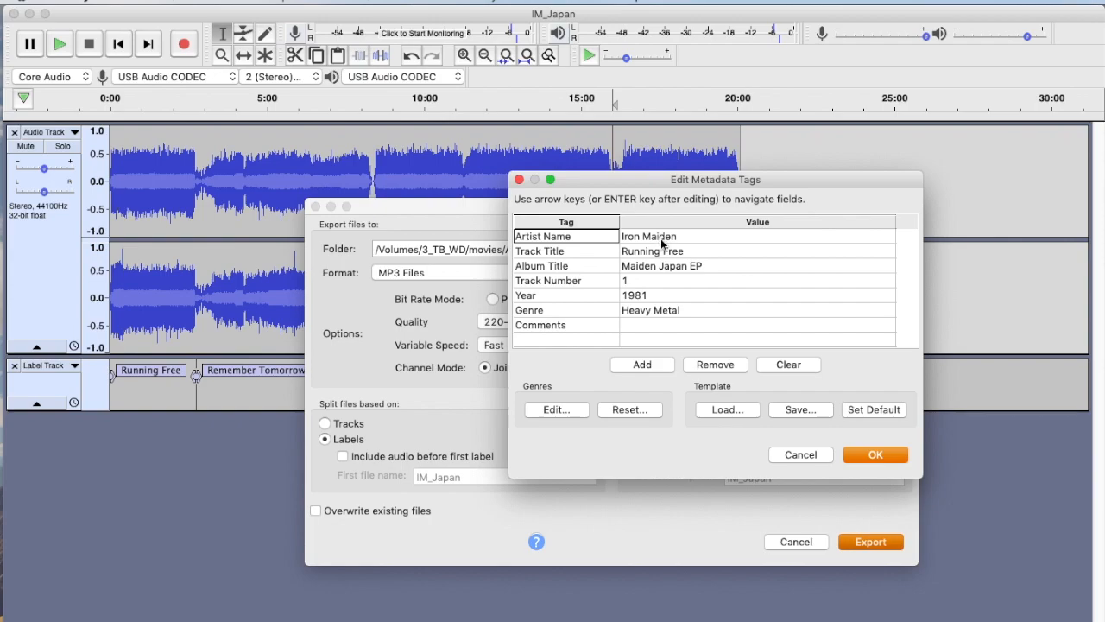
mouse_move(842, 470)
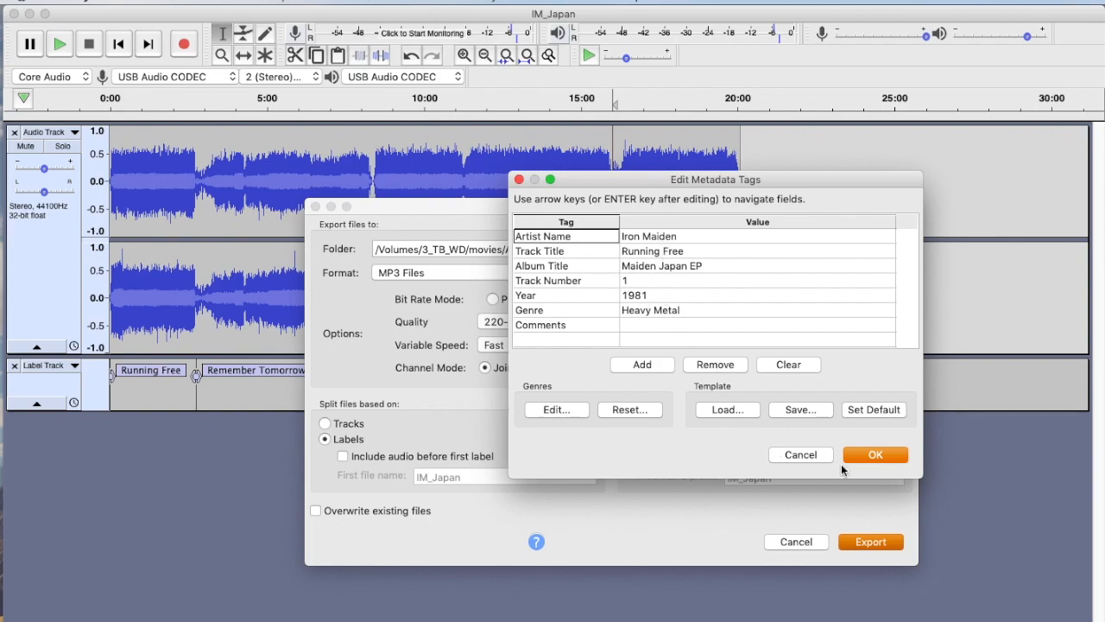
mouse_move(665, 285)
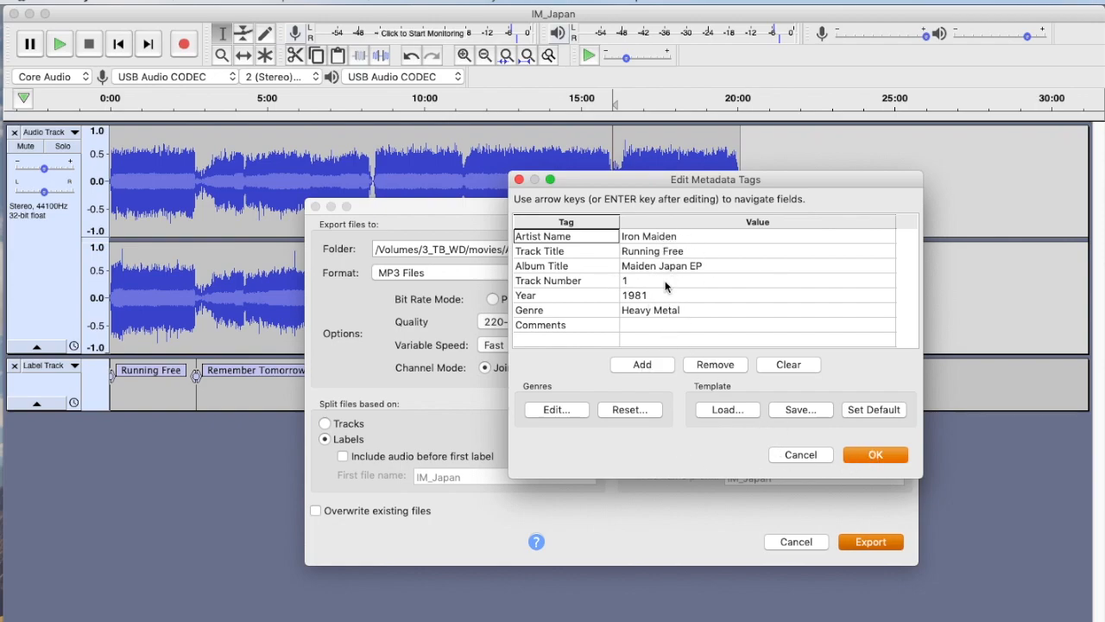
mouse_move(810, 428)
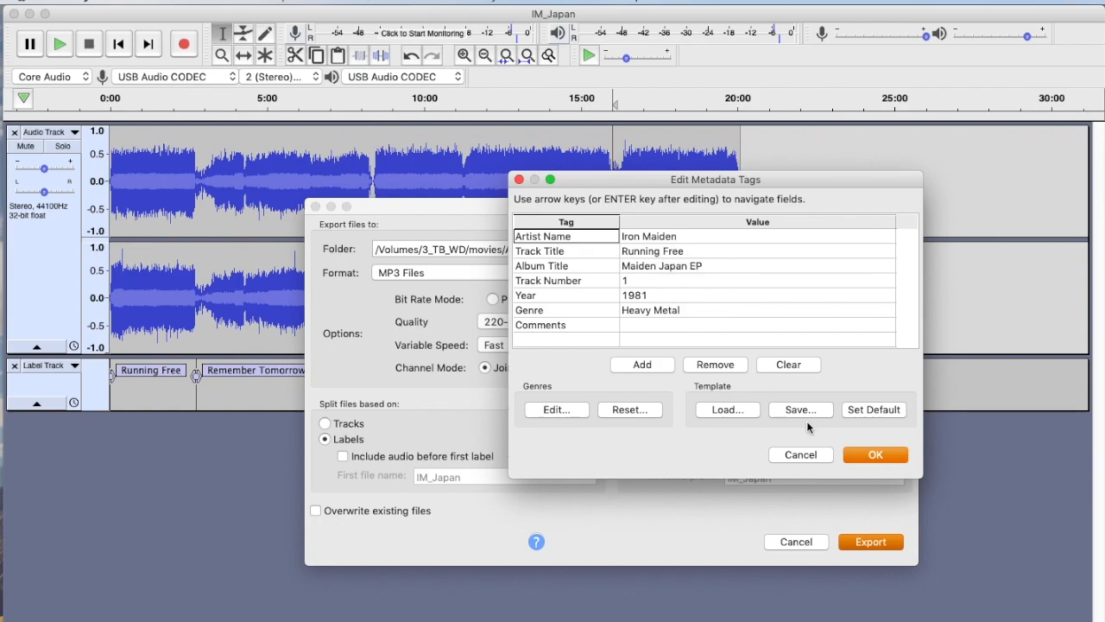
mouse_move(832, 411)
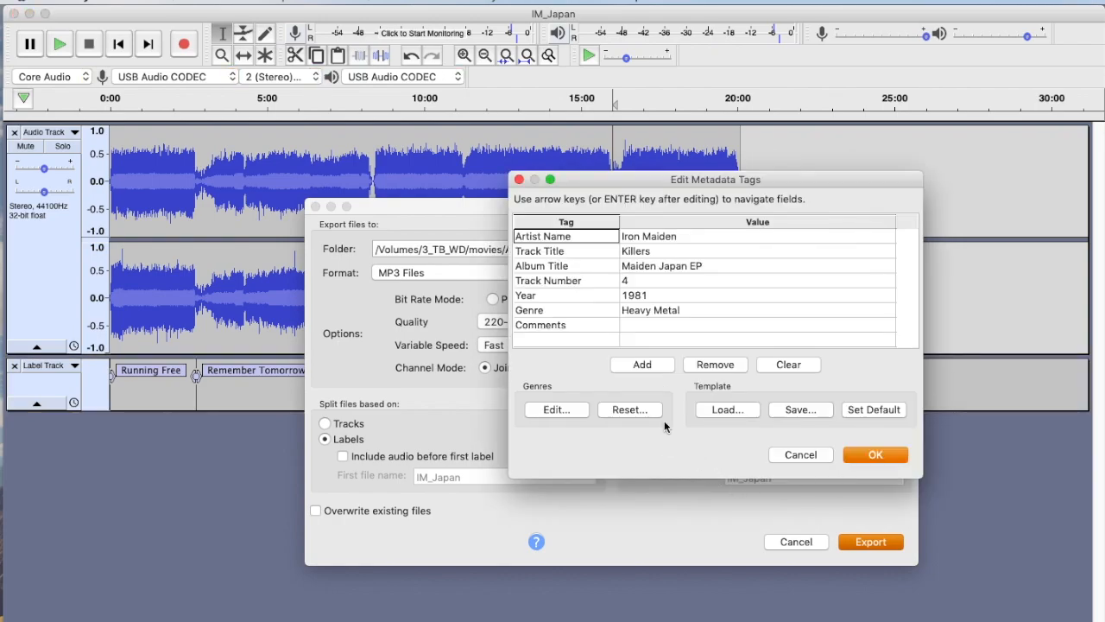
mouse_move(649, 275)
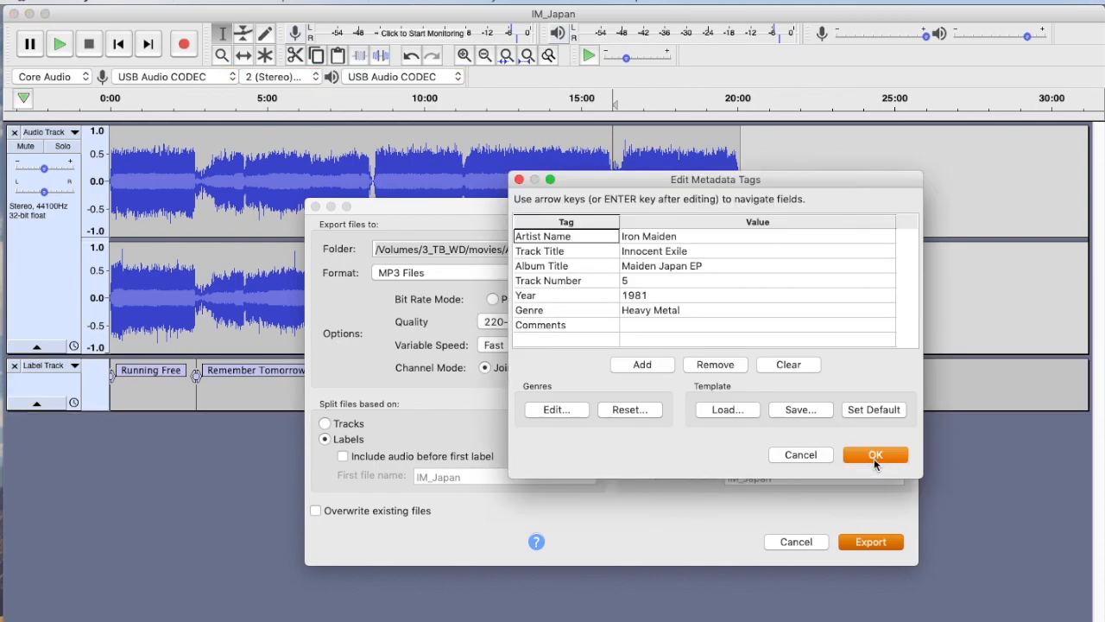
Step: Confirm the tags for Innocent Exile and bring up the file browser to check output
click(873, 454)
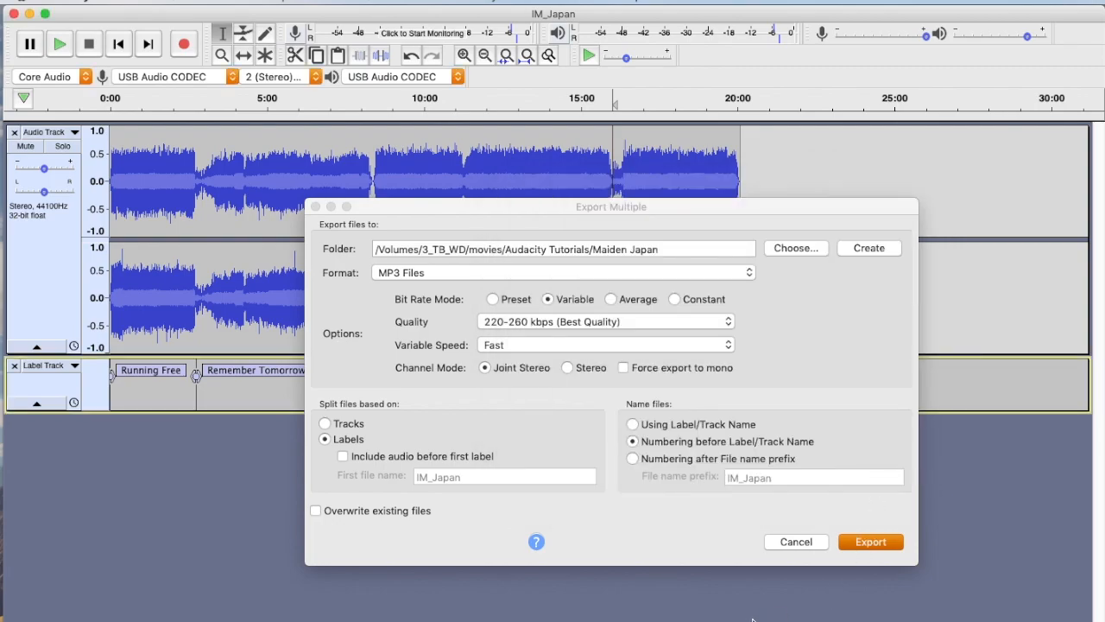
click(870, 542)
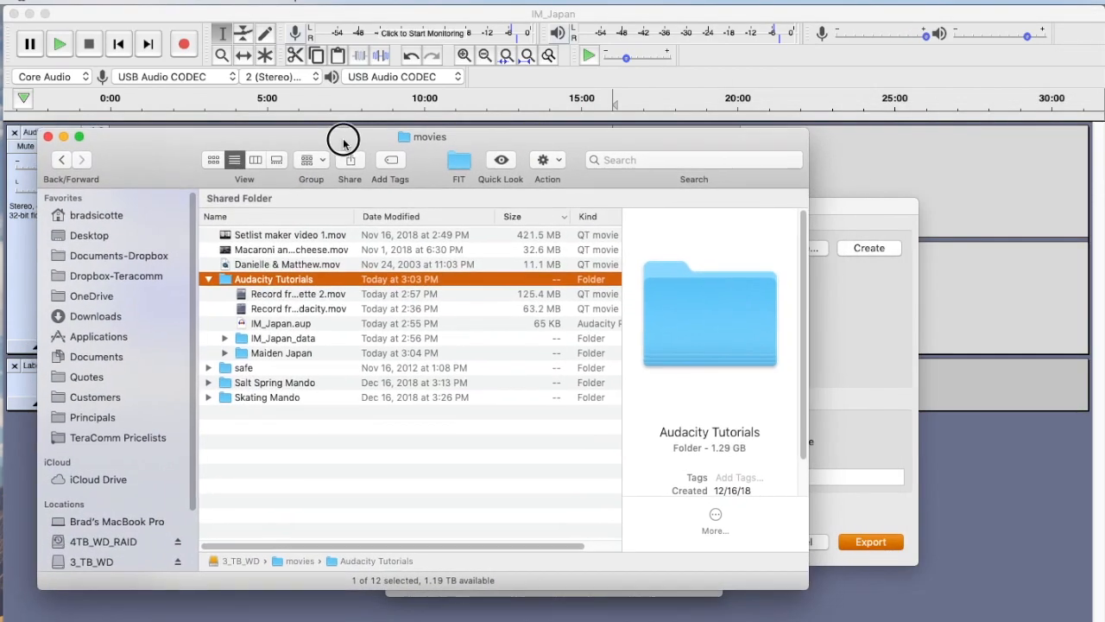
Step: Open the Maiden Japan folder in Finder to see 01-Running Free.mp3 and 02-Remember Tomorrow.mp3
click(871, 543)
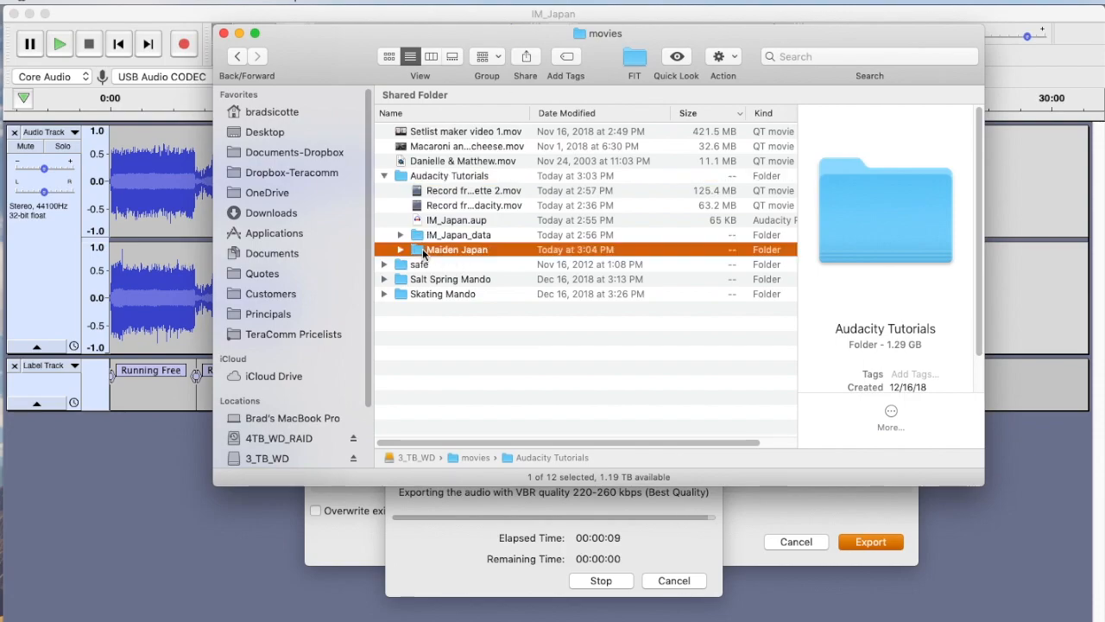
double_click(456, 249)
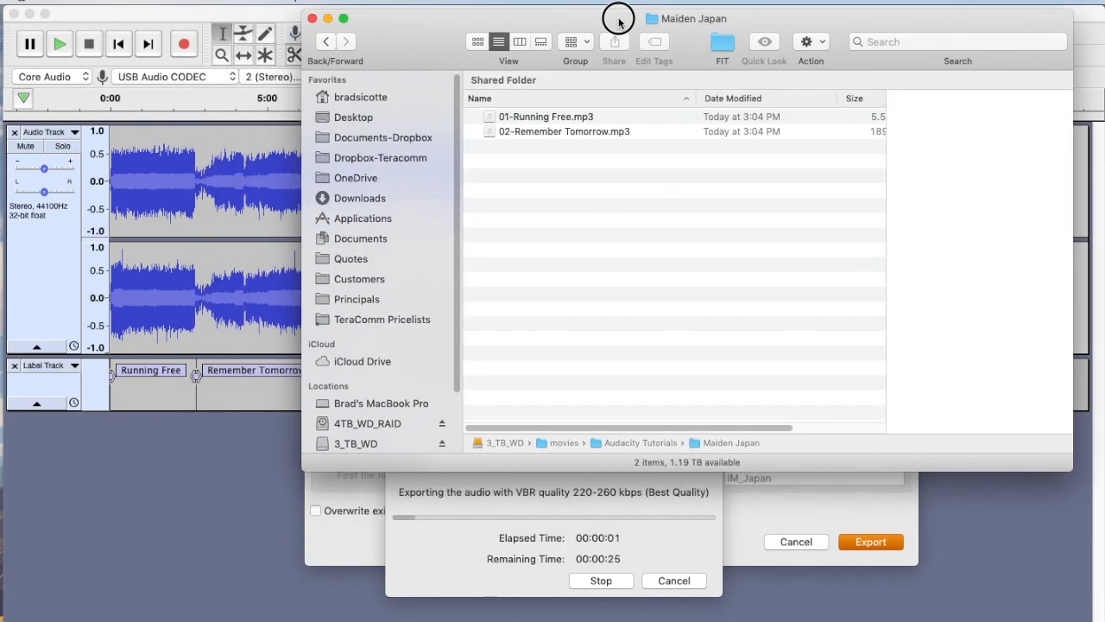